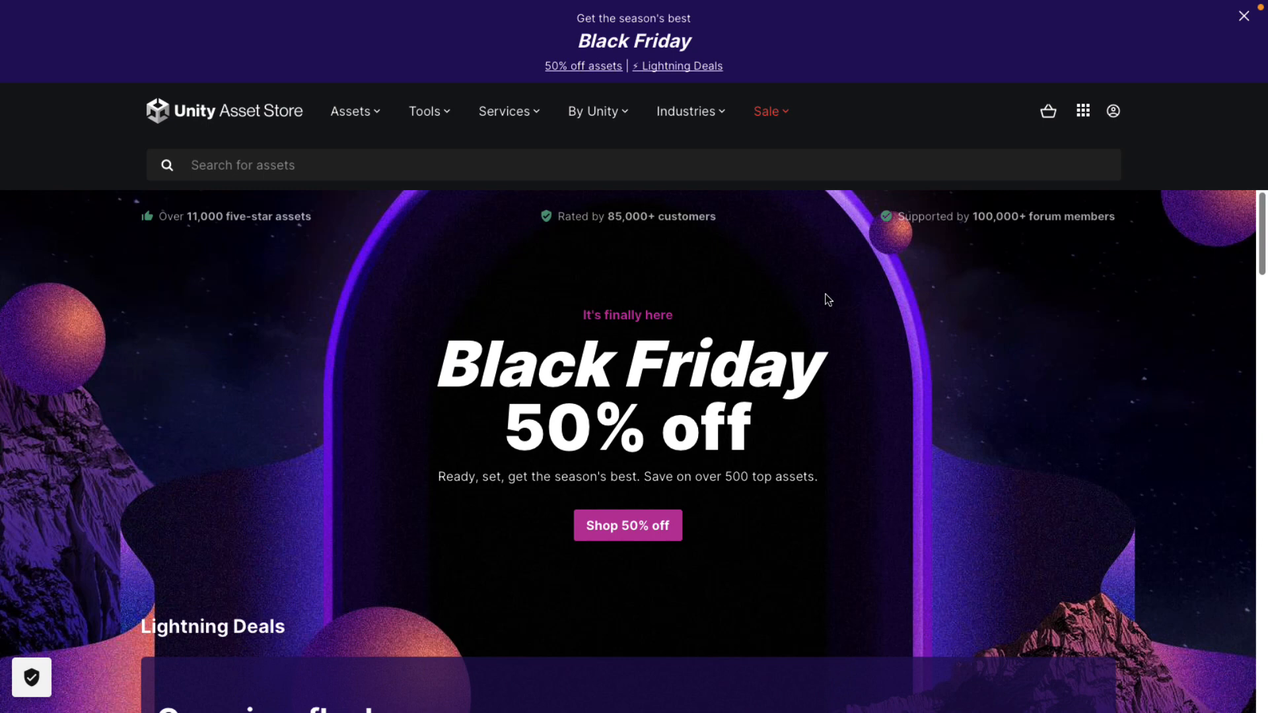
{"action": "mouse_move", "coordinate": [831, 295]}
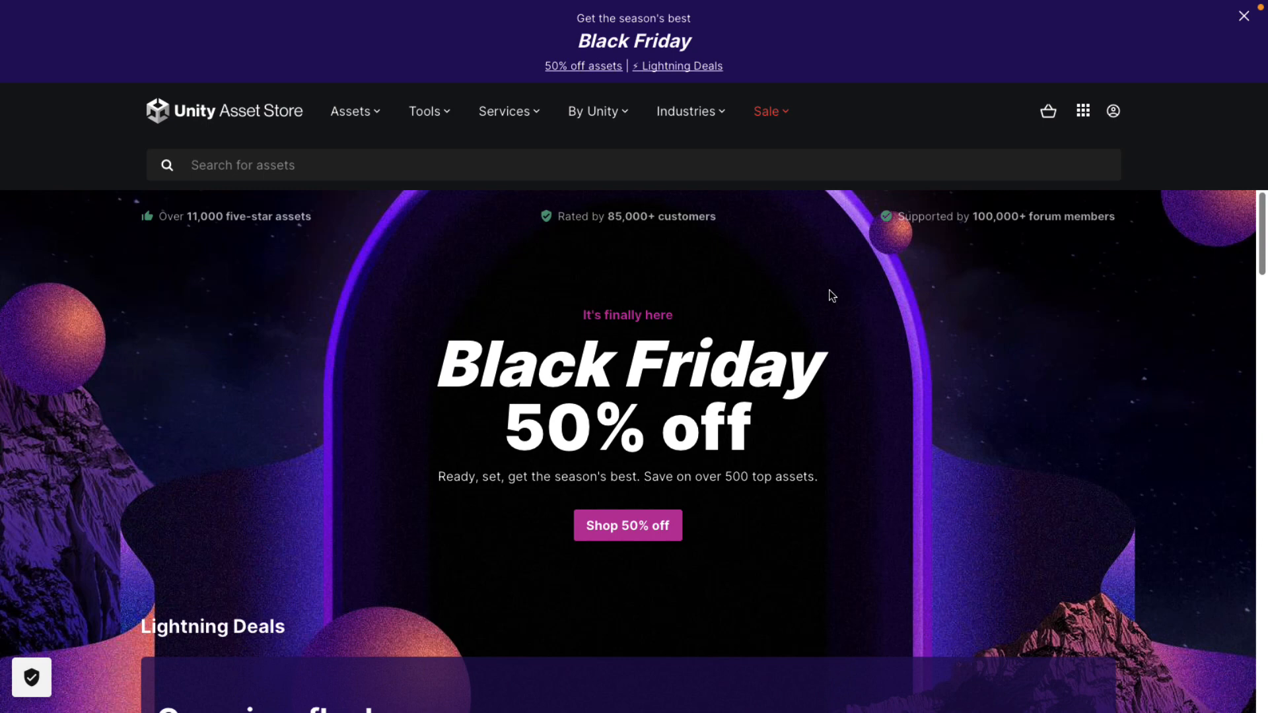
Bring up the full Lightning Deals listing of 78 discounted assets via 'See more'
{"action": "scroll", "scroll_direction": "down", "scroll_amount": 3}
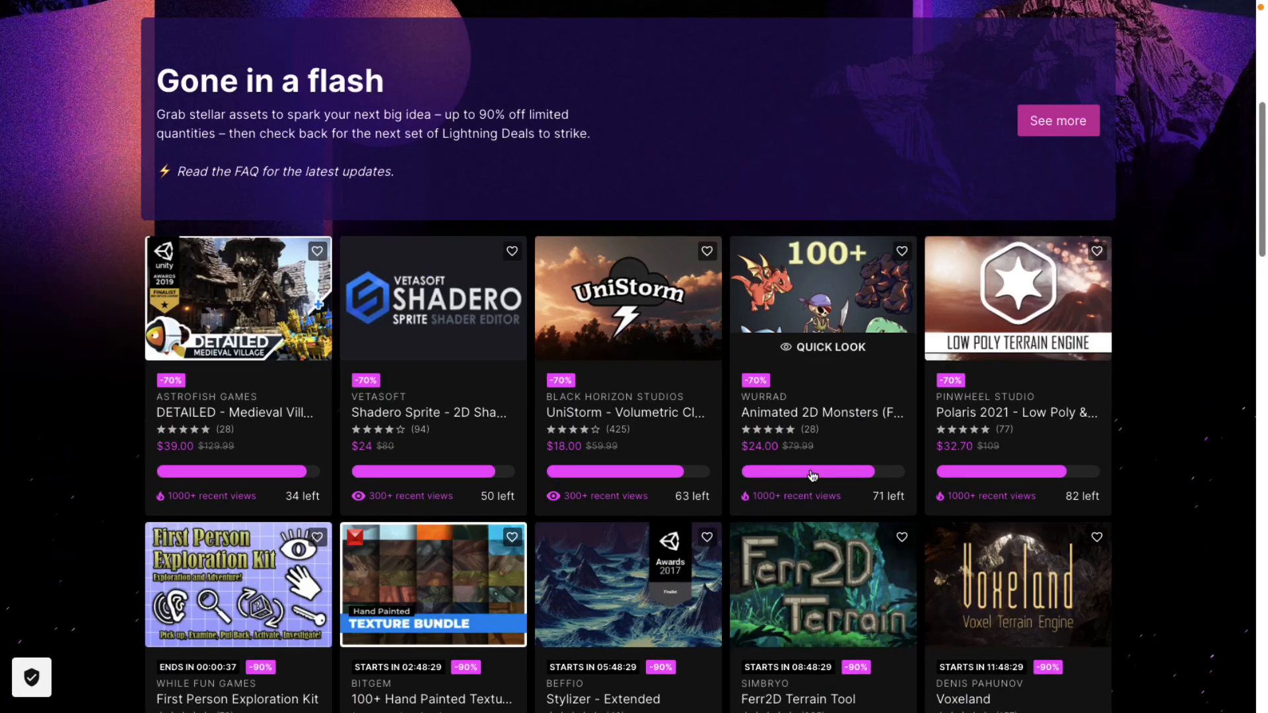
{"action": "mouse_move", "coordinate": [916, 322]}
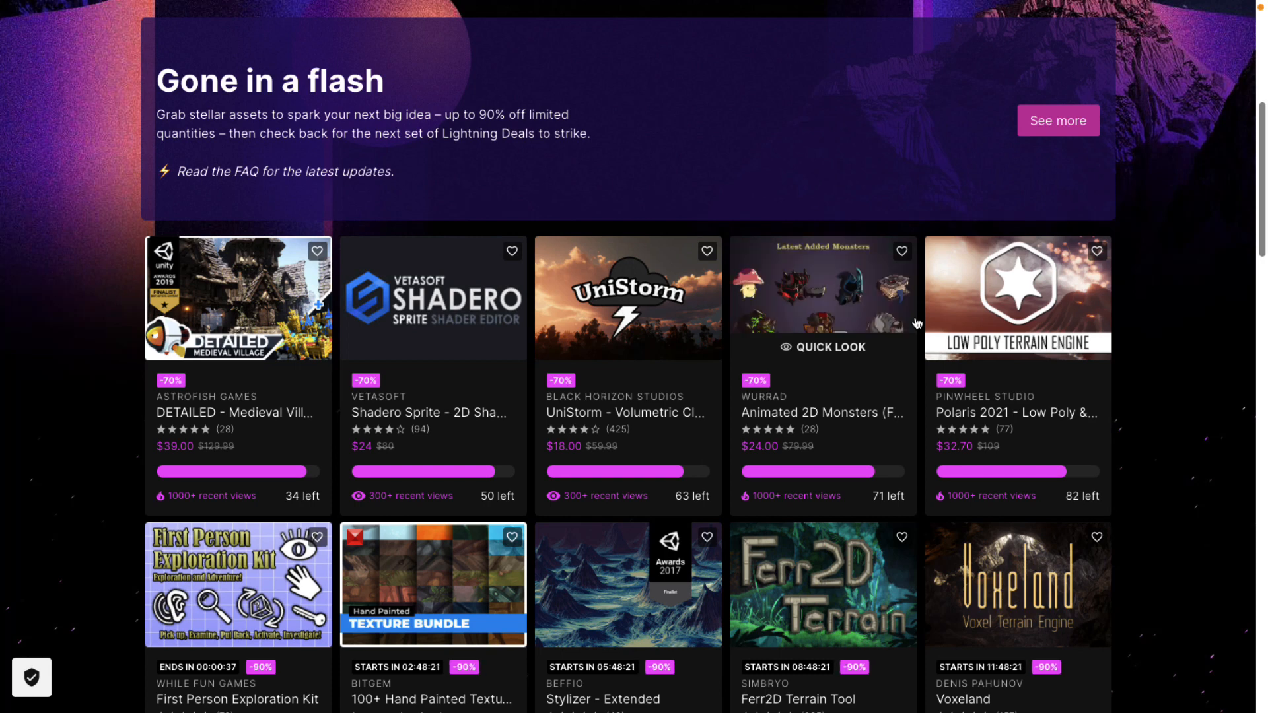
{"action": "mouse_move", "coordinate": [919, 428]}
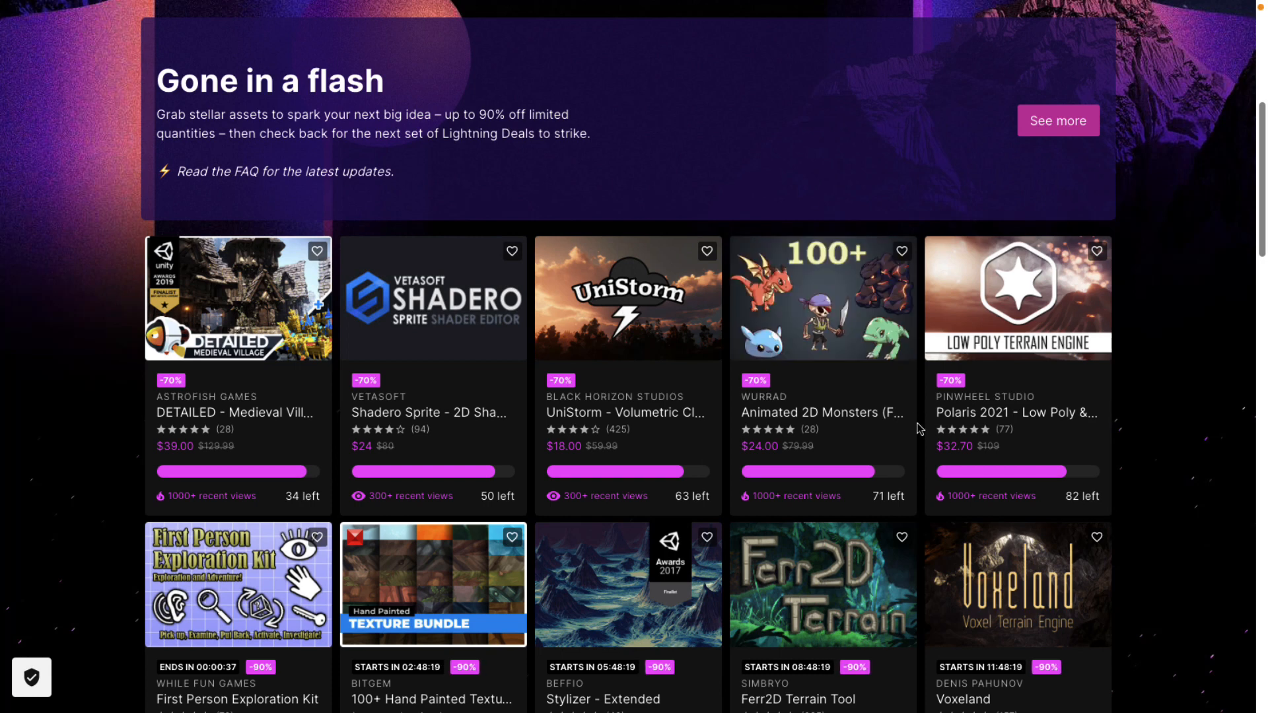
{"action": "scroll", "scroll_direction": "down", "scroll_amount": 3}
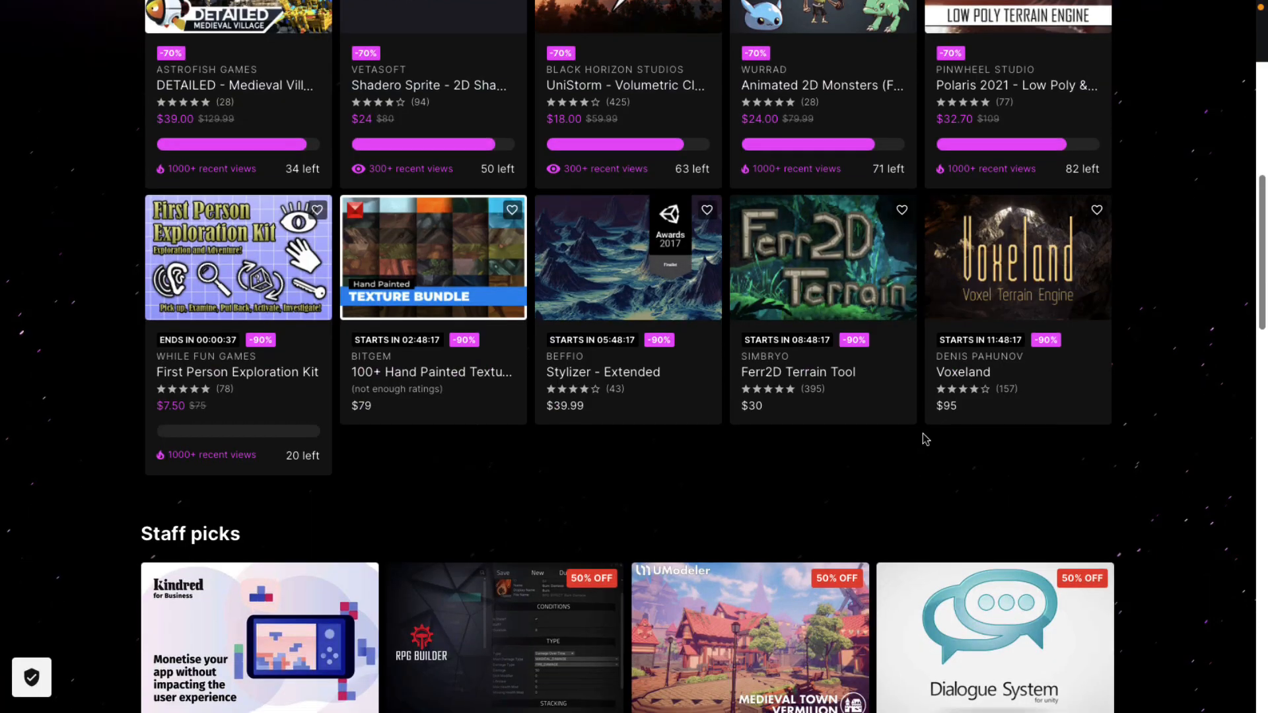
{"action": "scroll", "scroll_direction": "up", "scroll_amount": 3}
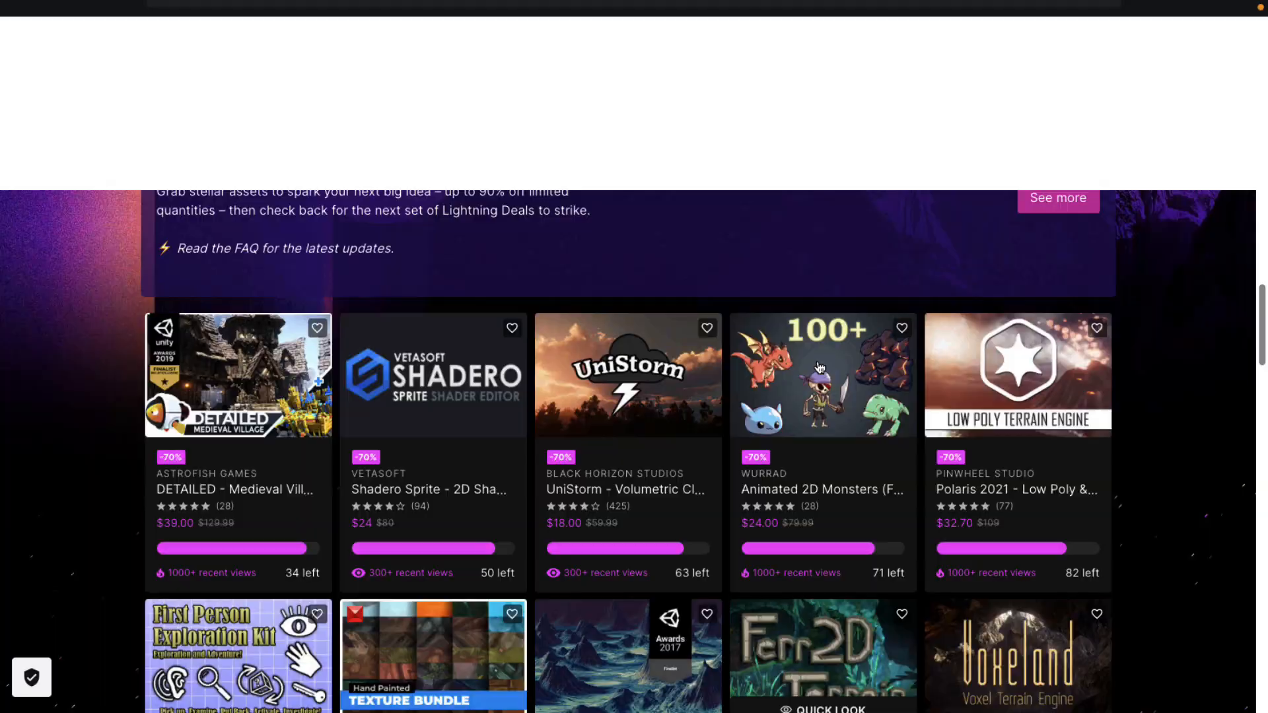
{"action": "scroll", "scroll_direction": "up", "scroll_amount": 3}
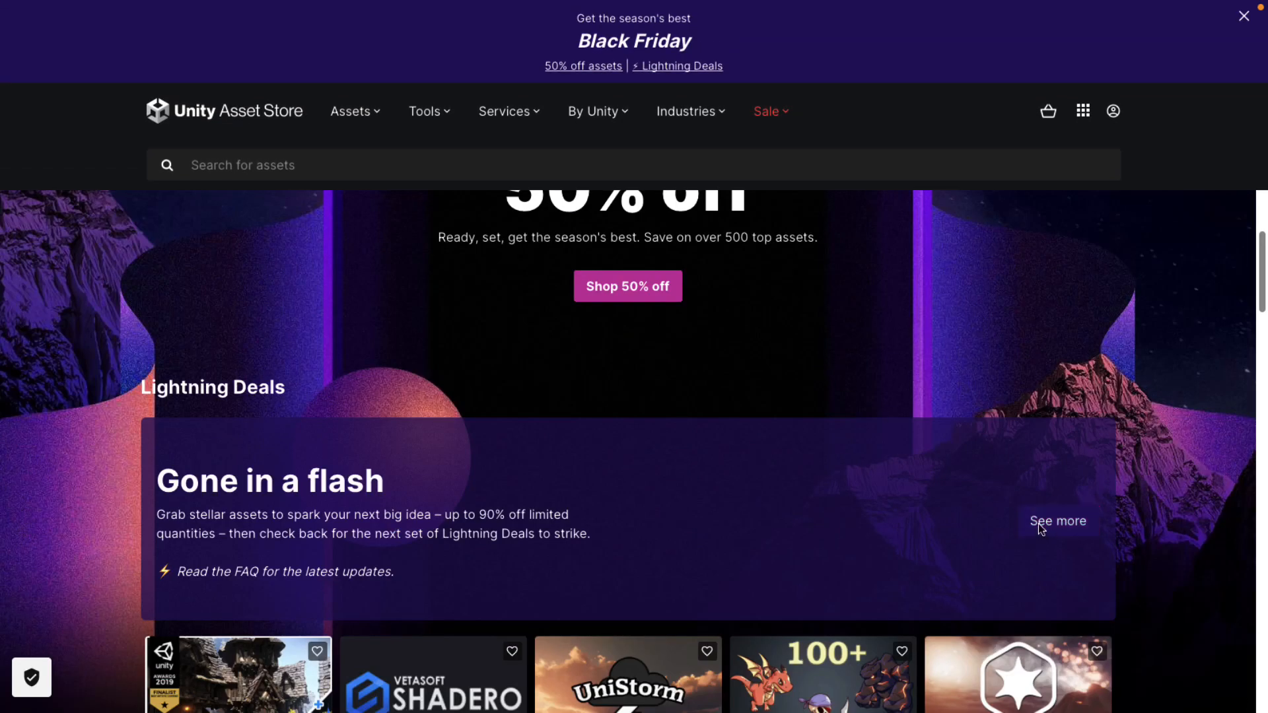
{"action": "left_click", "coordinate": [1056, 520]}
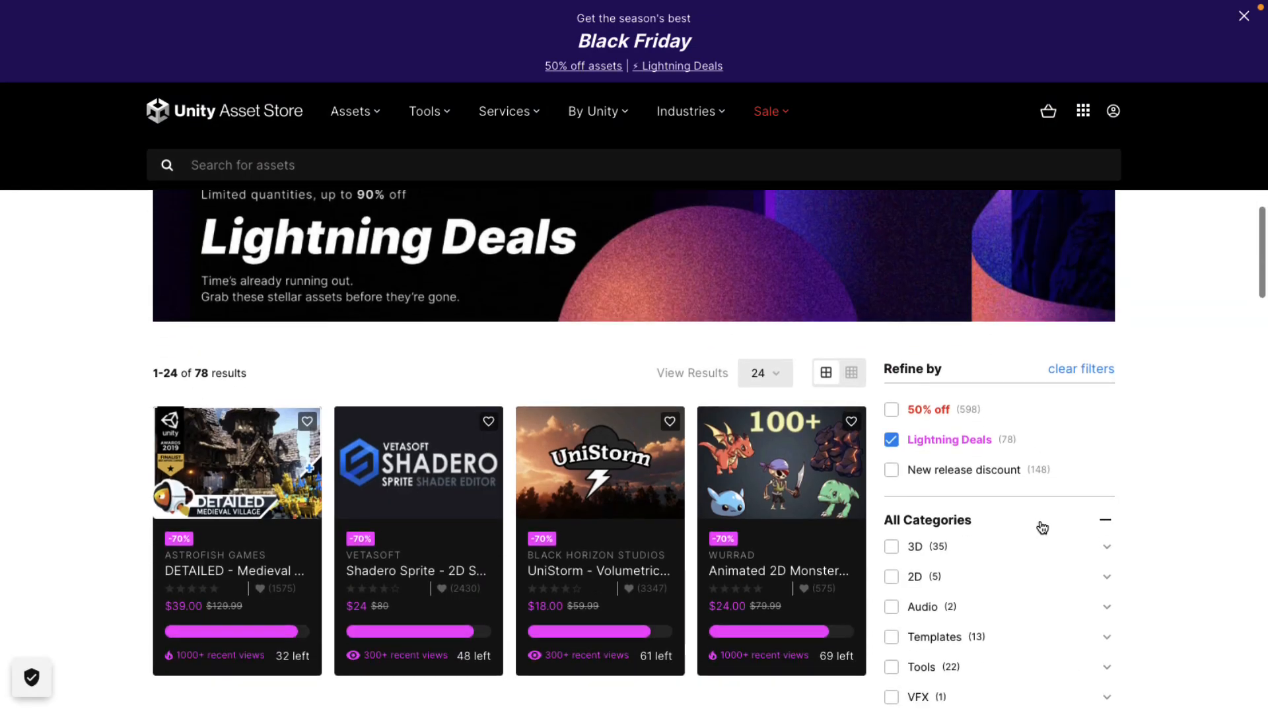
Browse through the Lightning Deals results down to the last results page
{"action": "scroll", "scroll_direction": "down", "scroll_amount": 3}
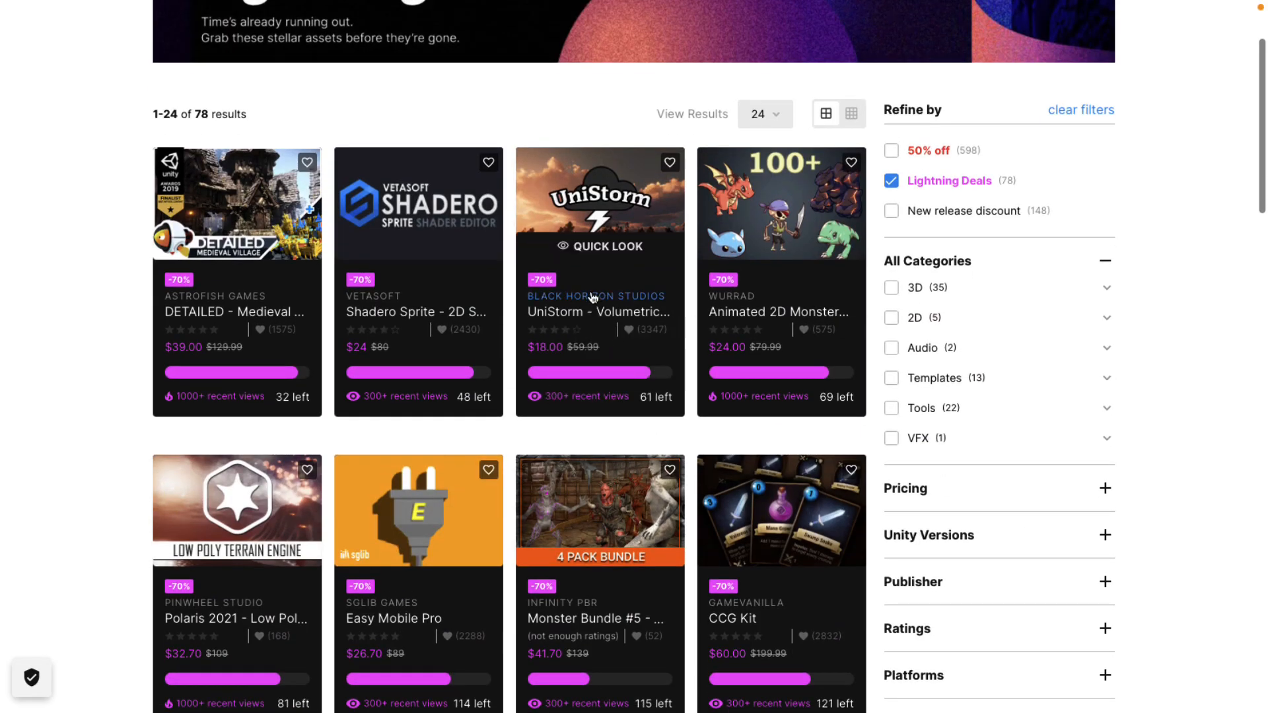
{"action": "scroll", "scroll_direction": "down", "scroll_amount": 3}
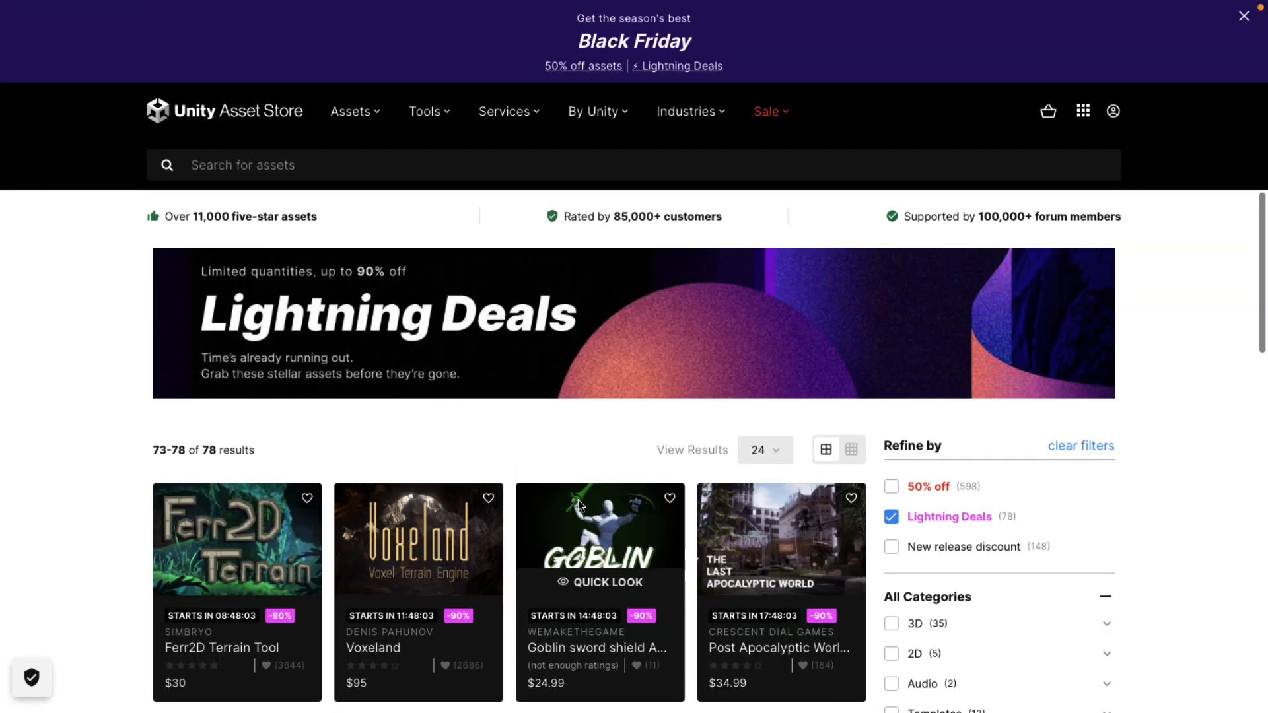
{"action": "scroll", "scroll_direction": "down", "scroll_amount": 3}
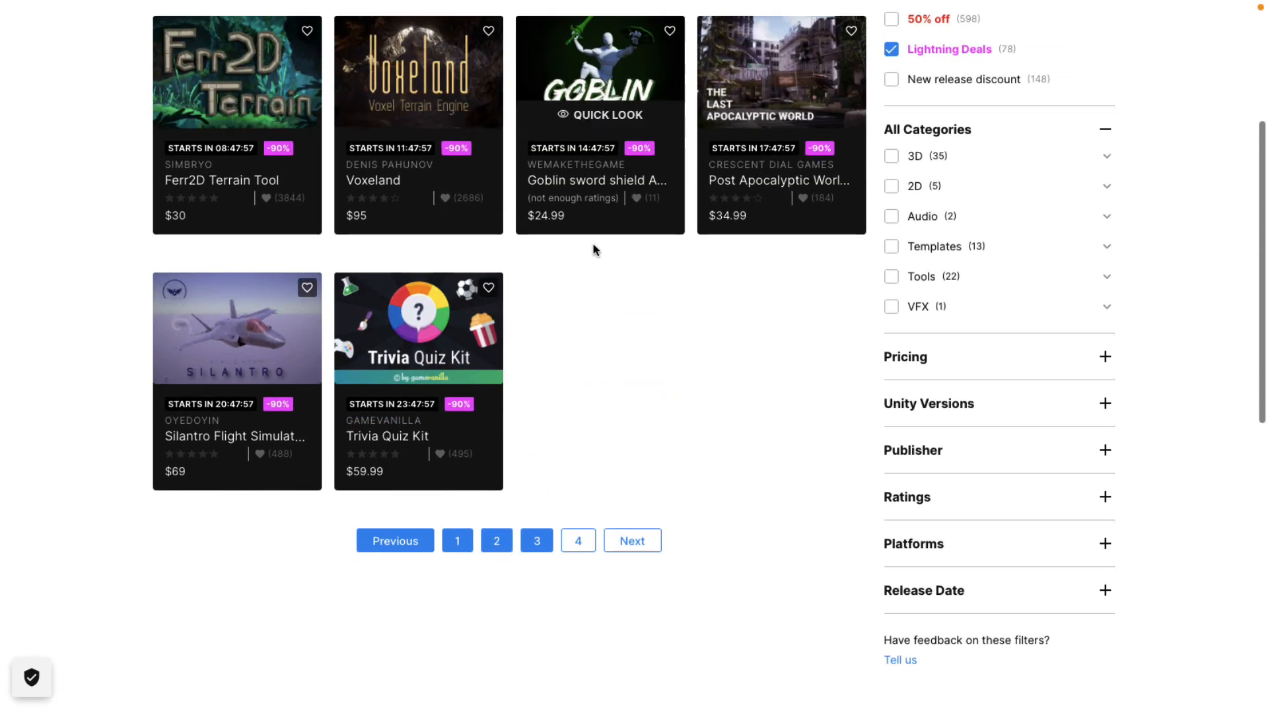
{"action": "scroll", "scroll_direction": "up", "scroll_amount": 3}
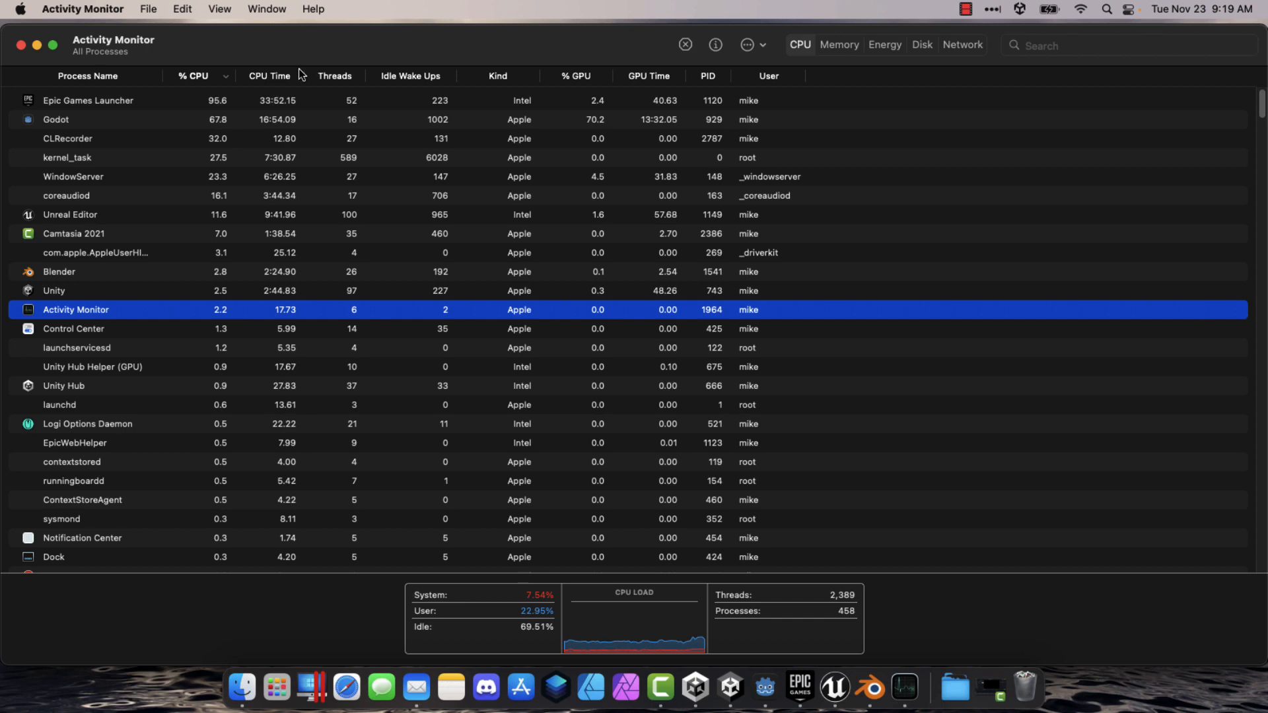
{"action": "mouse_move", "coordinate": [301, 75]}
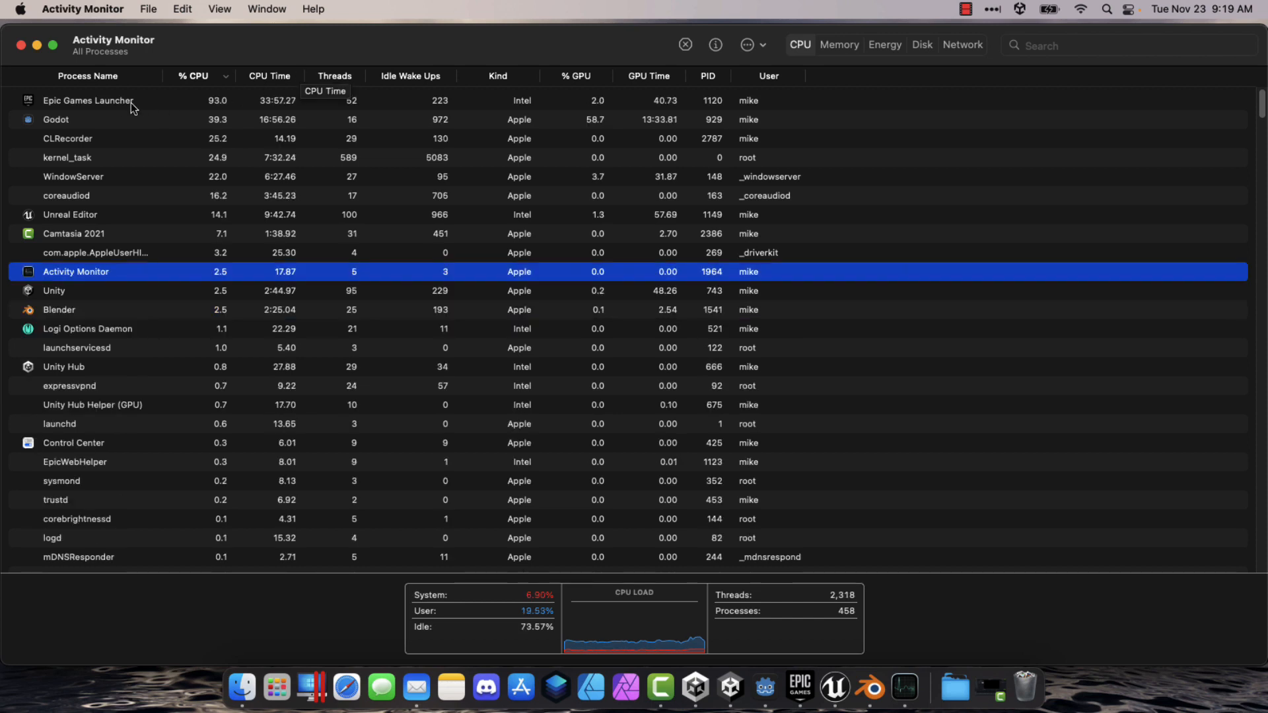
Single out the Epic Games Launcher, Godot and another engine process to compare their CPU and GPU use
{"action": "left_click", "coordinate": [87, 101]}
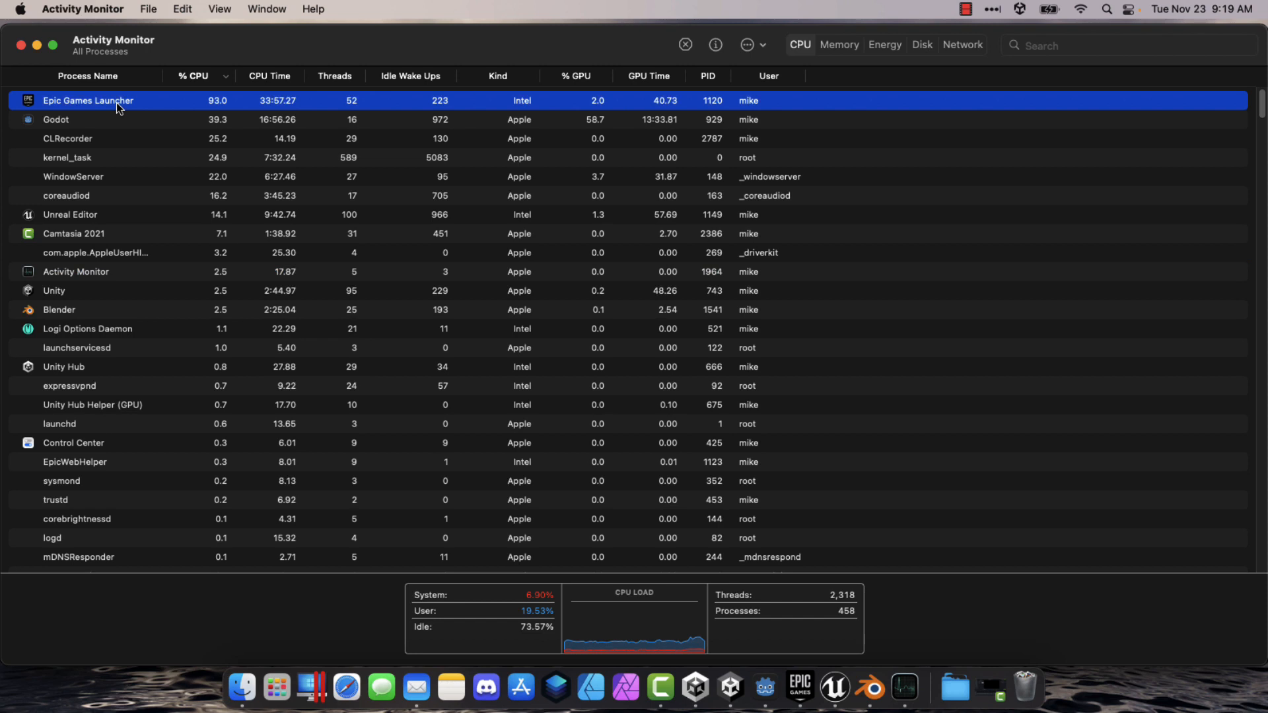
{"action": "mouse_move", "coordinate": [224, 111]}
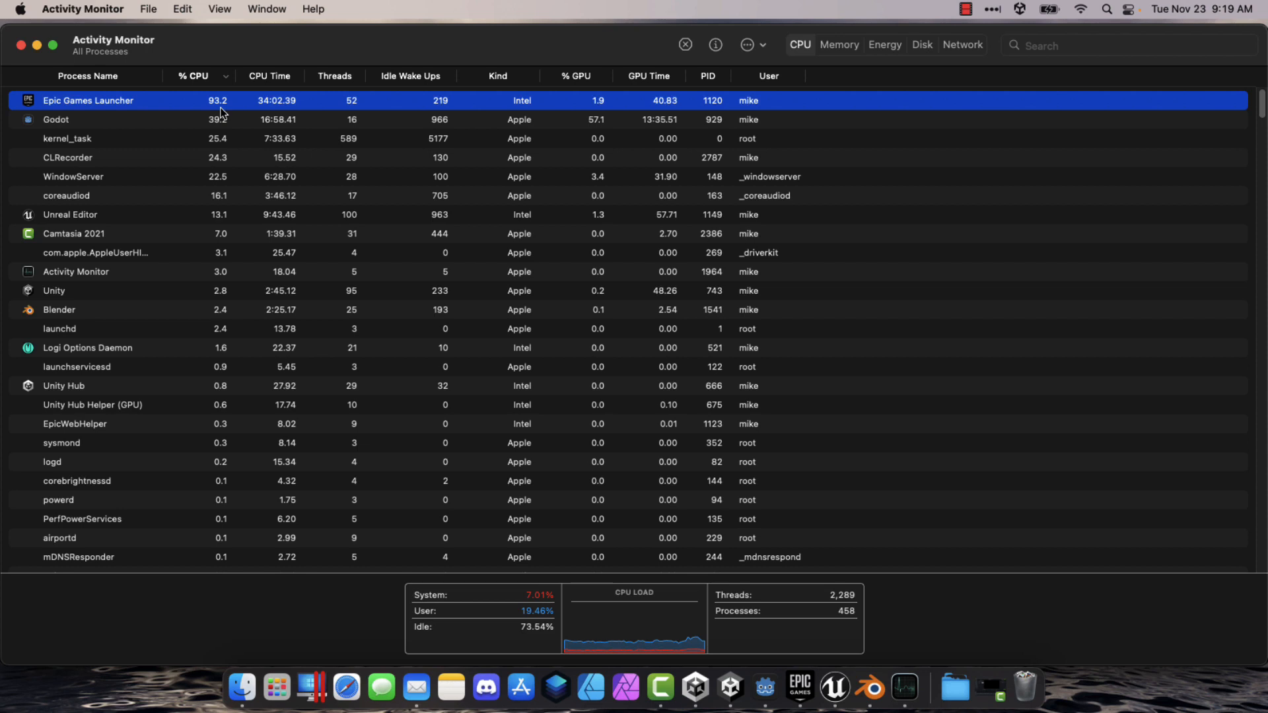
{"action": "mouse_move", "coordinate": [380, 127]}
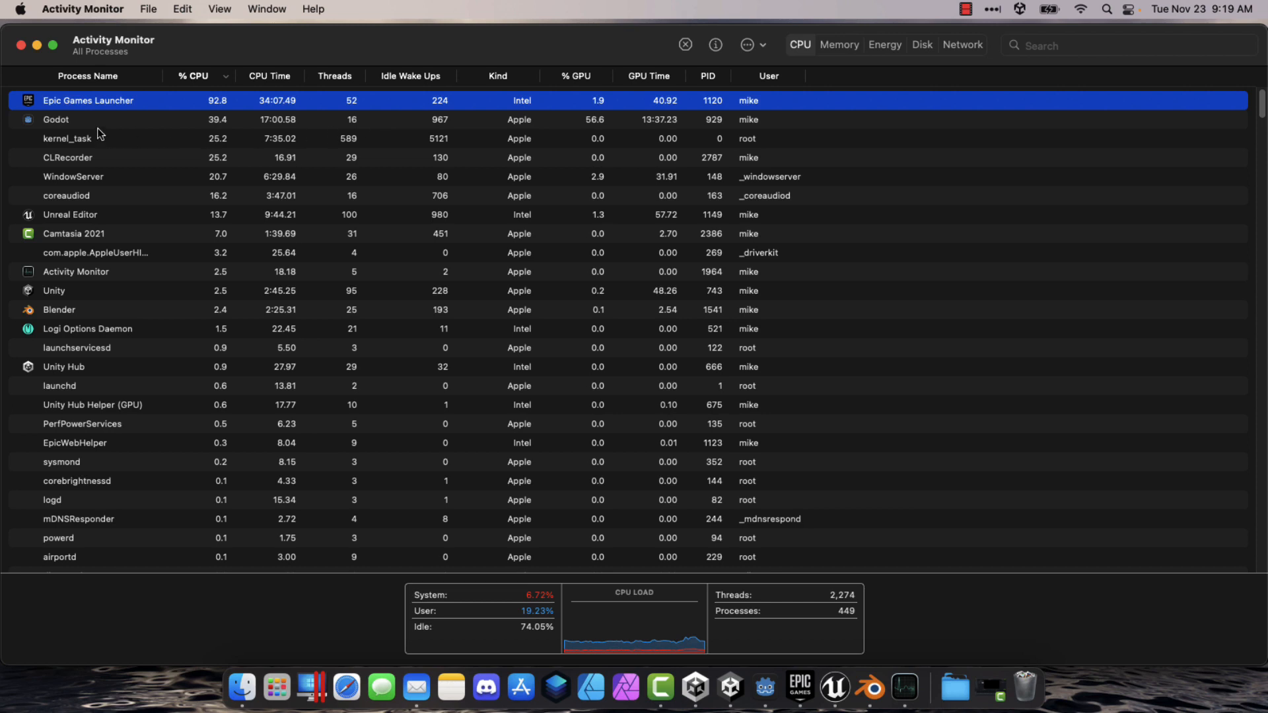
{"action": "left_click", "coordinate": [56, 120]}
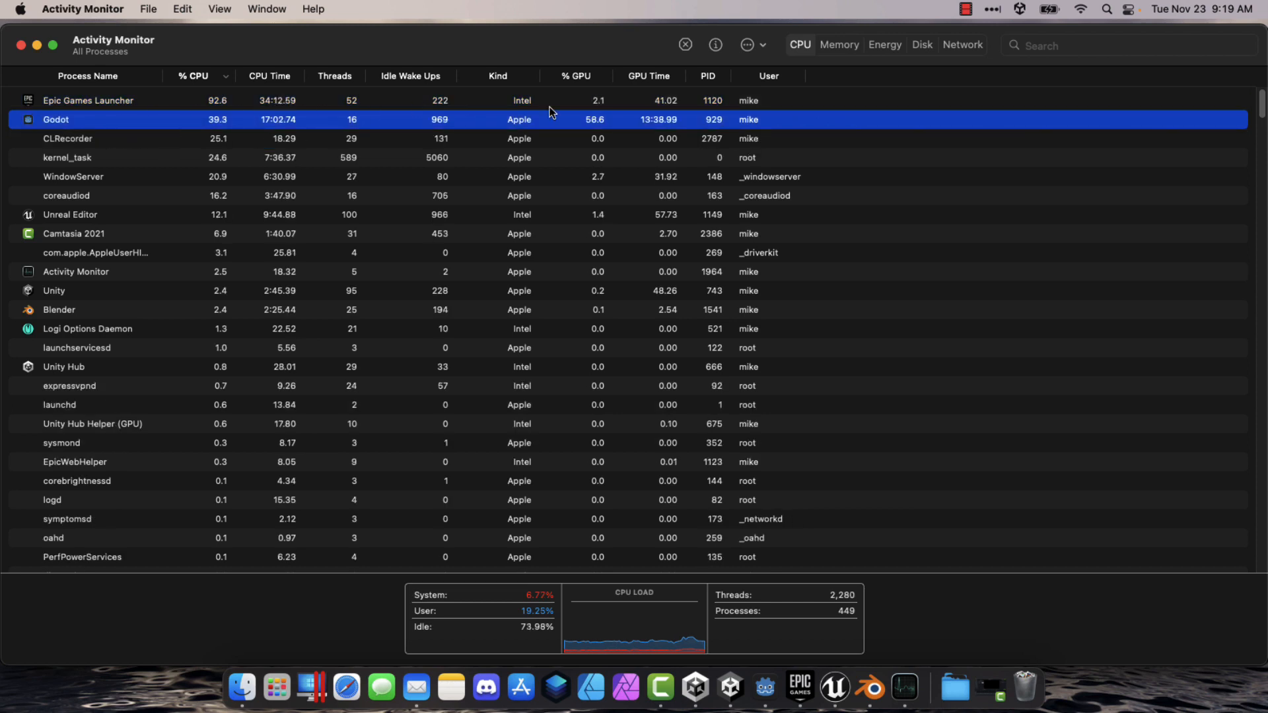
{"action": "mouse_move", "coordinate": [604, 128]}
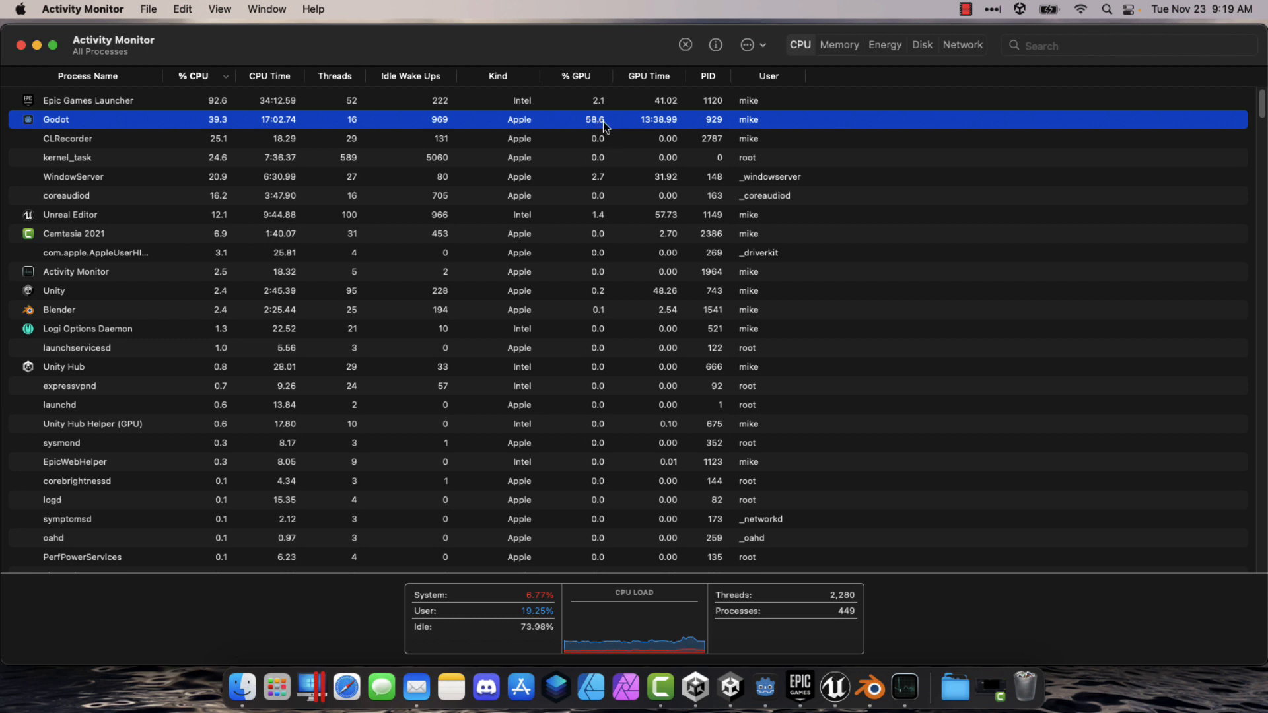
{"action": "mouse_move", "coordinate": [577, 147]}
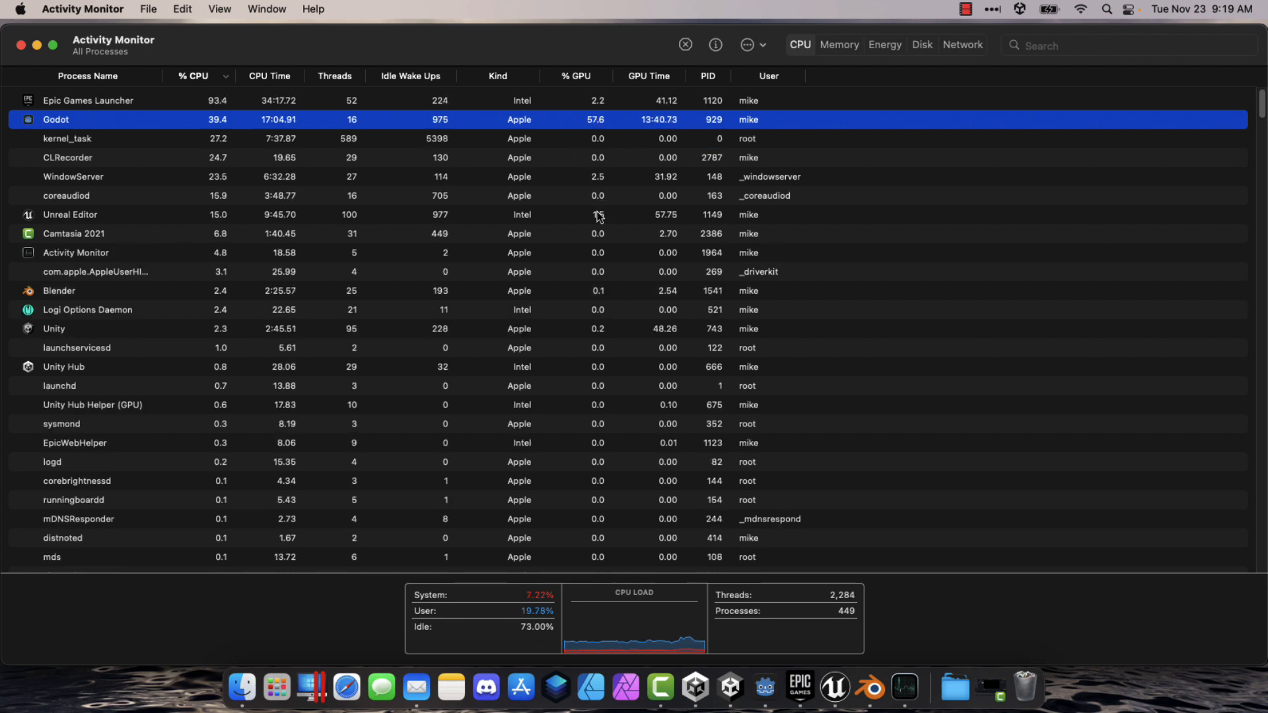
{"action": "mouse_move", "coordinate": [606, 293]}
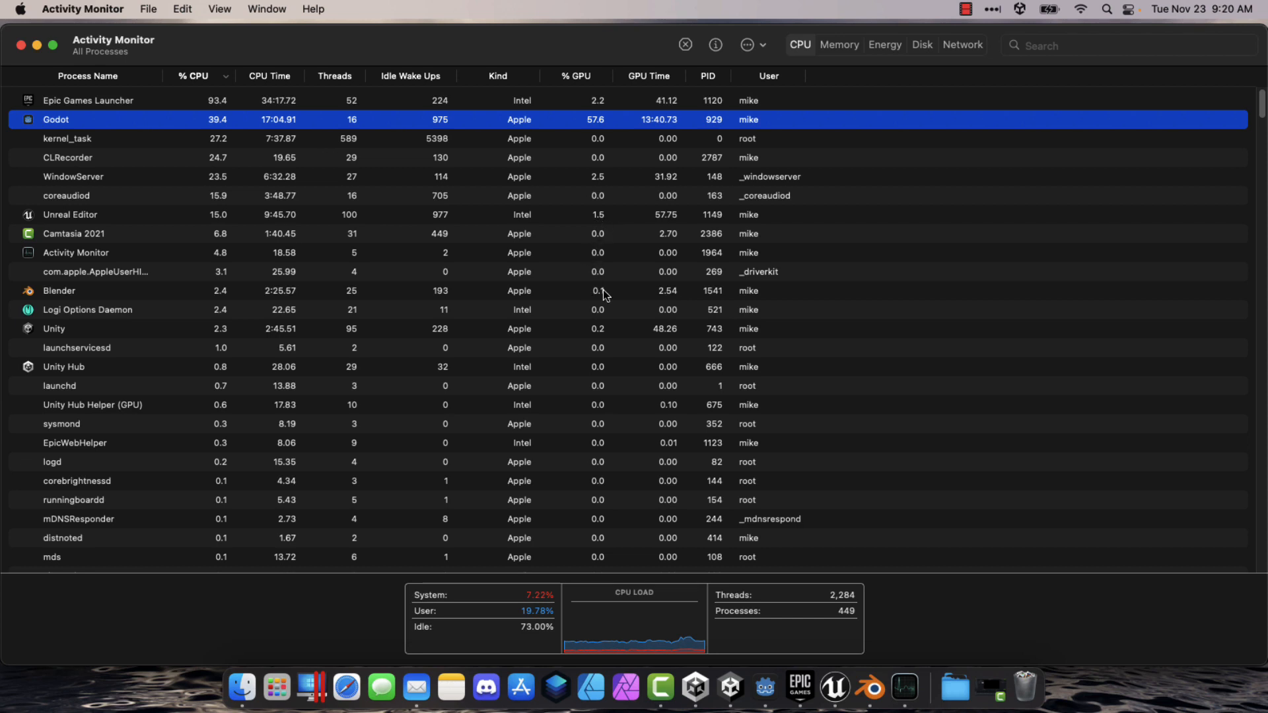
{"action": "mouse_move", "coordinate": [608, 338]}
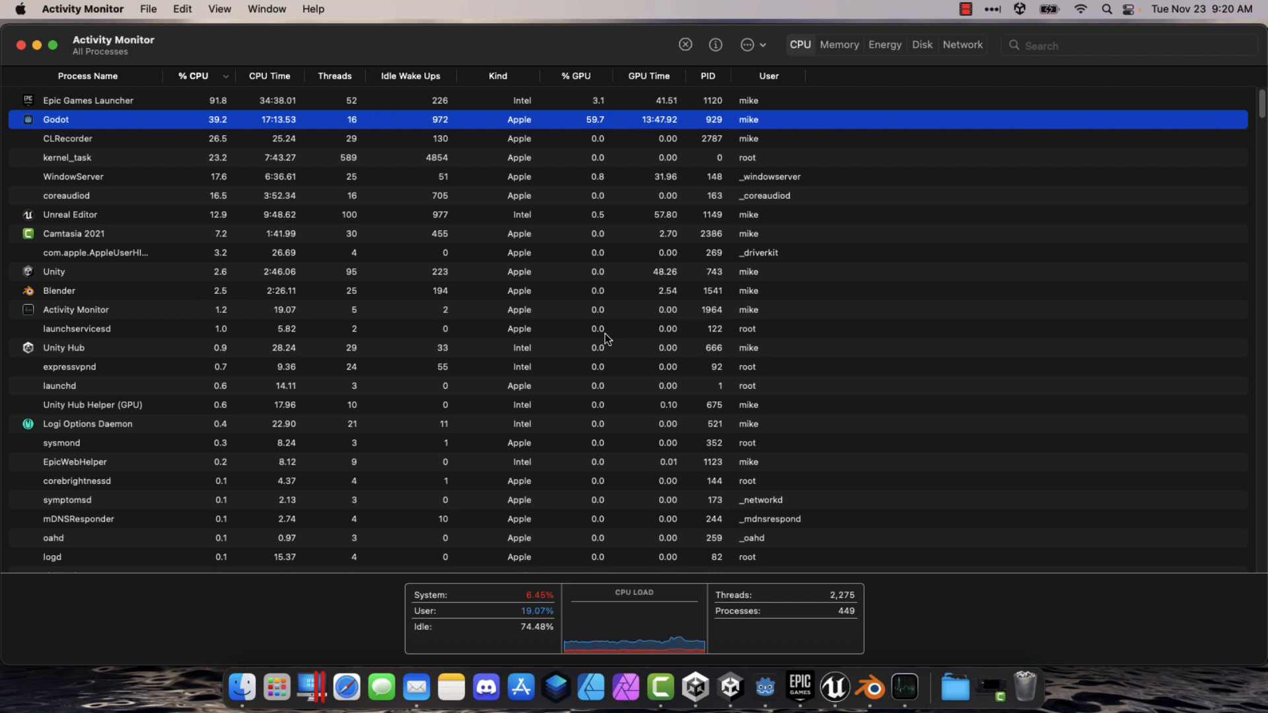
{"action": "left_click", "coordinate": [66, 195]}
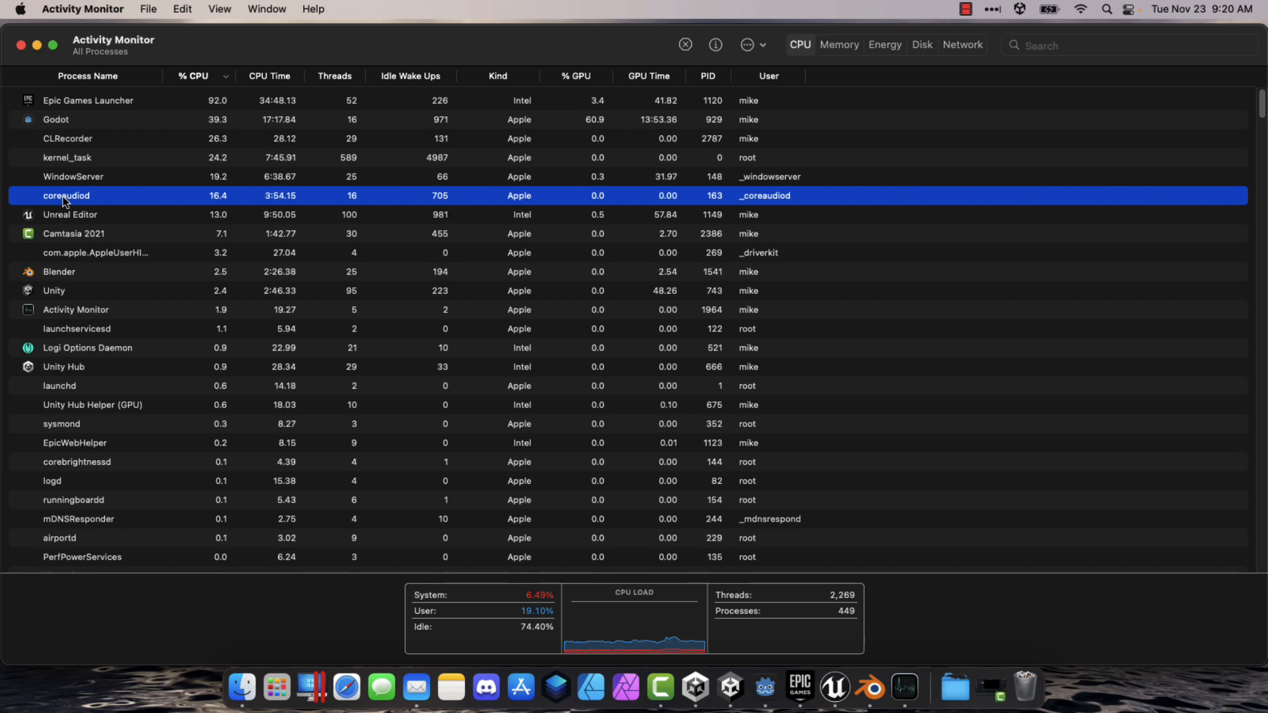
{"action": "mouse_move", "coordinate": [628, 111]}
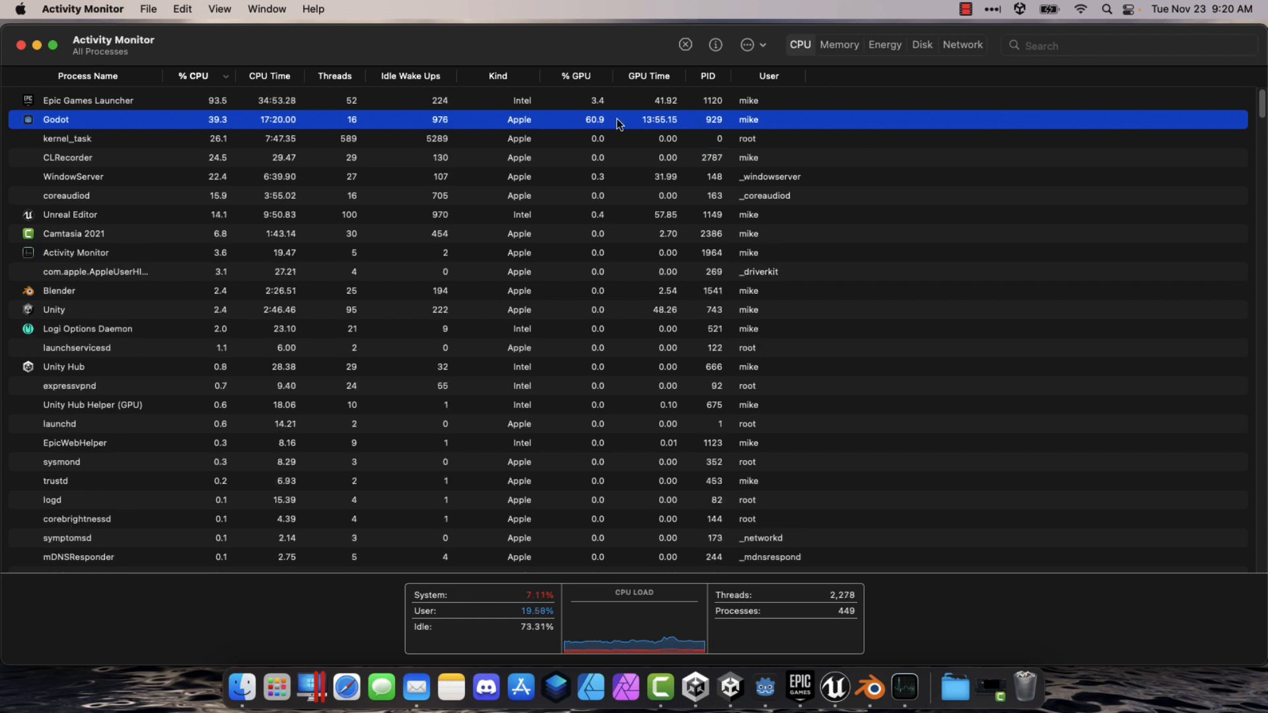
{"action": "mouse_move", "coordinate": [574, 123]}
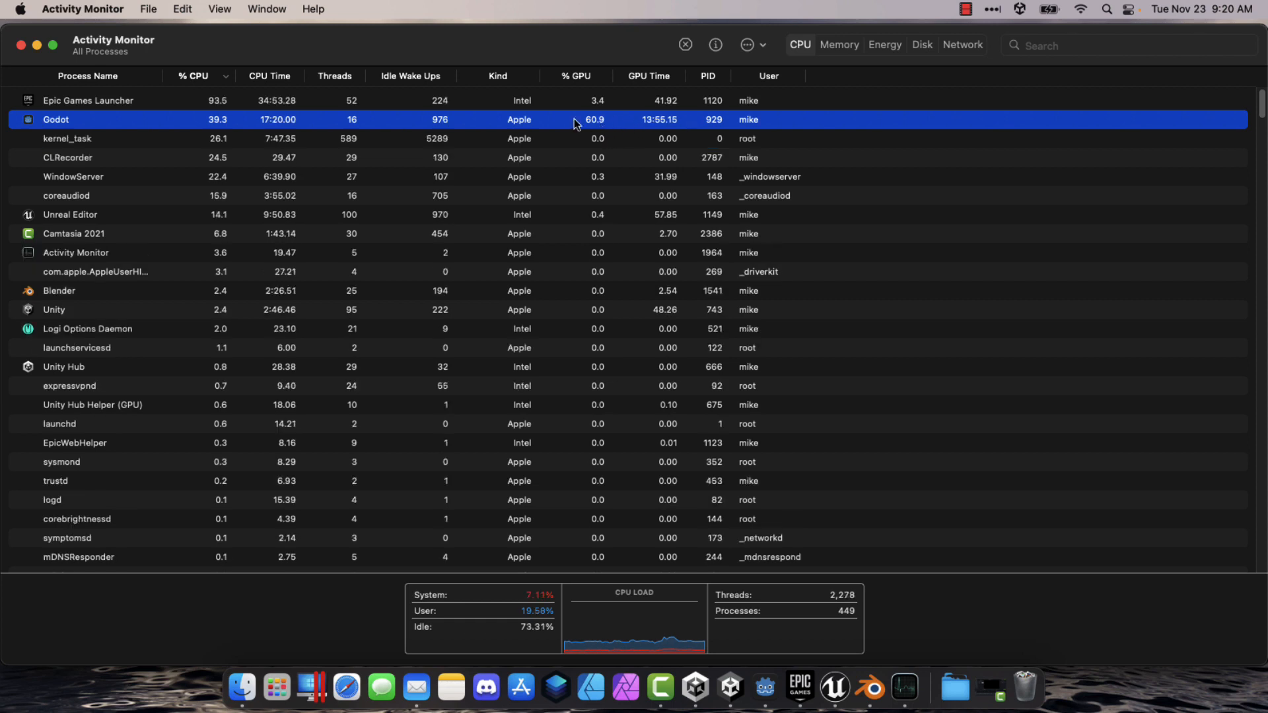
{"action": "mouse_move", "coordinate": [514, 125]}
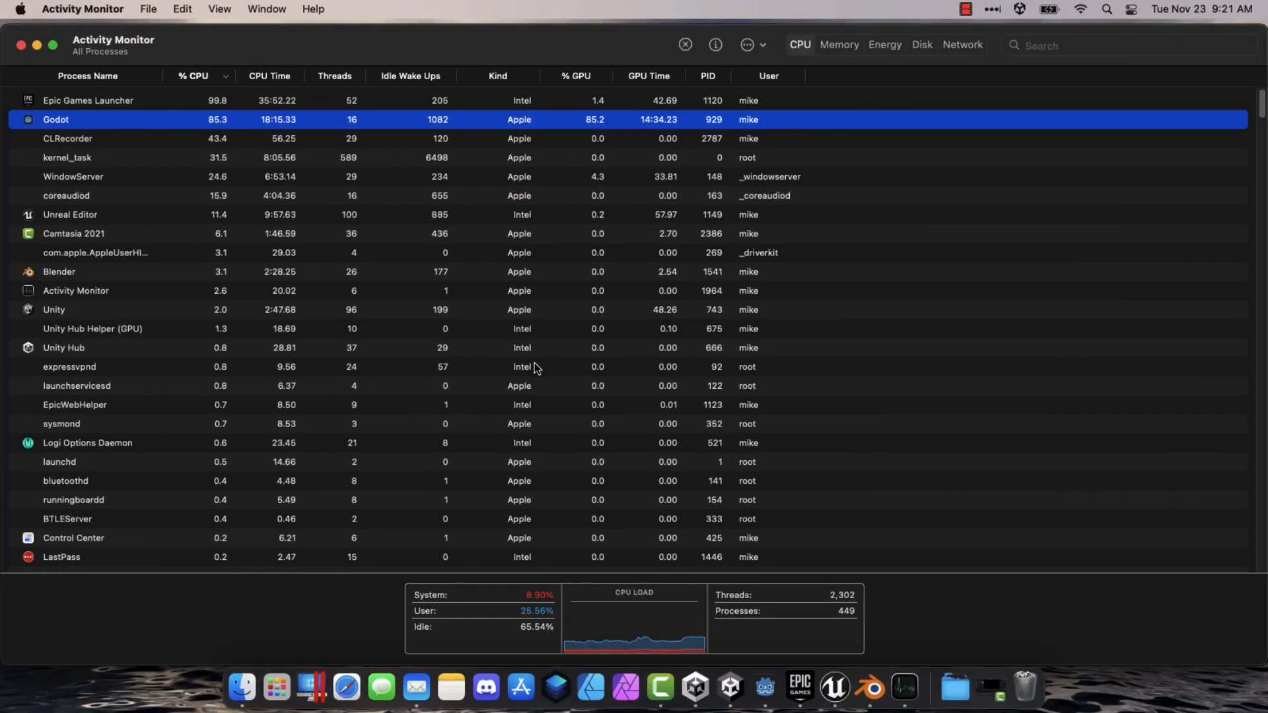
{"action": "mouse_move", "coordinate": [595, 122]}
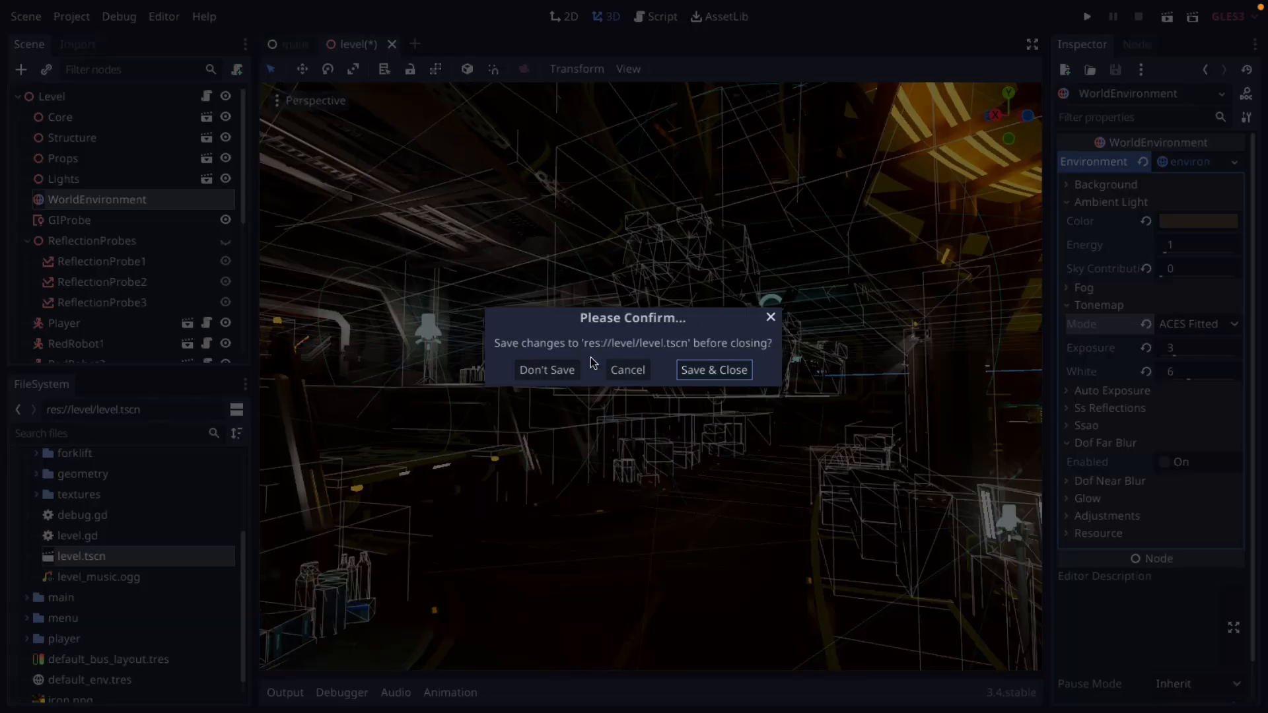
Answer the Please Confirm prompt to close the modified level scene
{"action": "left_click", "coordinate": [886, 688]}
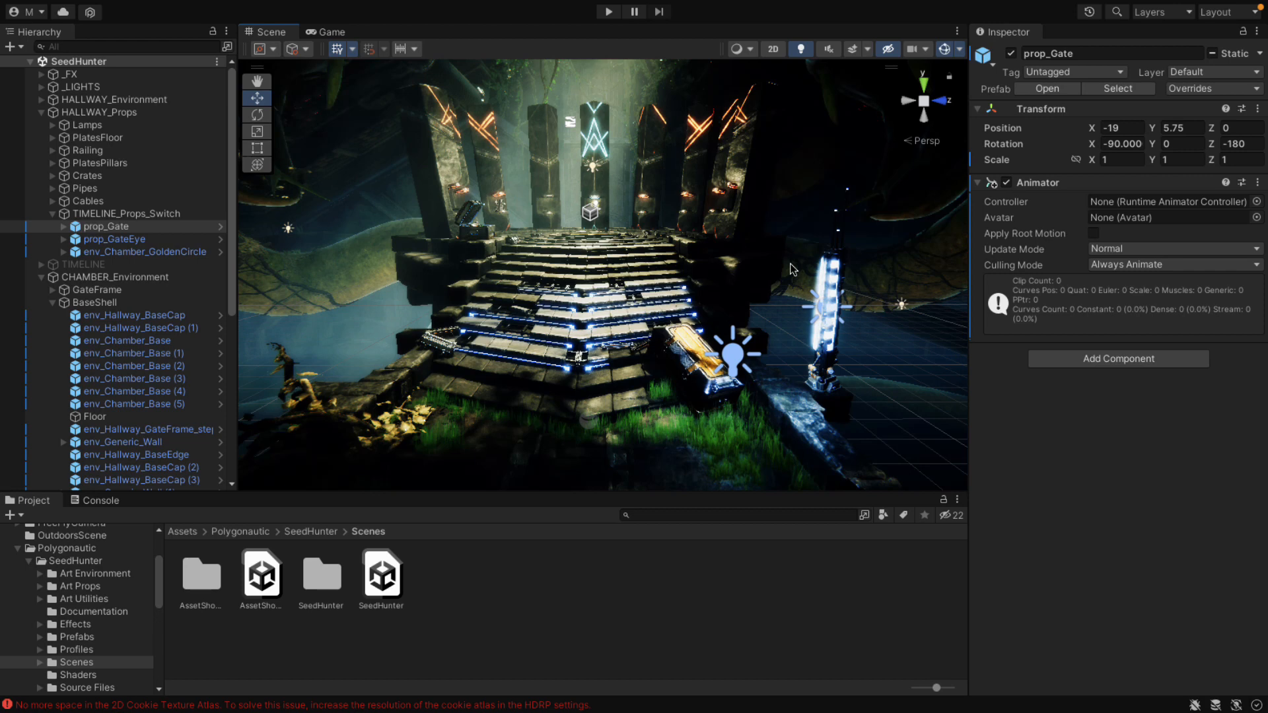
{"action": "mouse_move", "coordinate": [900, 276]}
{"action": "type", "text": "fr"}
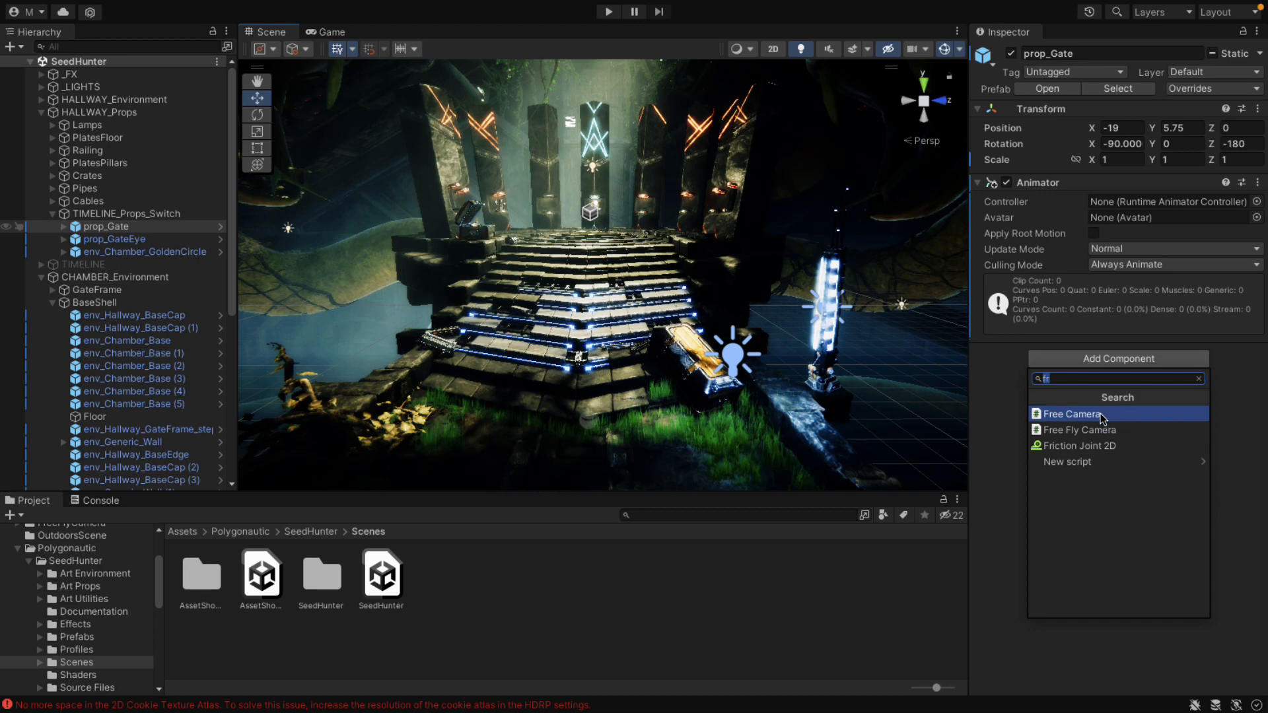
{"action": "mouse_move", "coordinate": [1093, 429]}
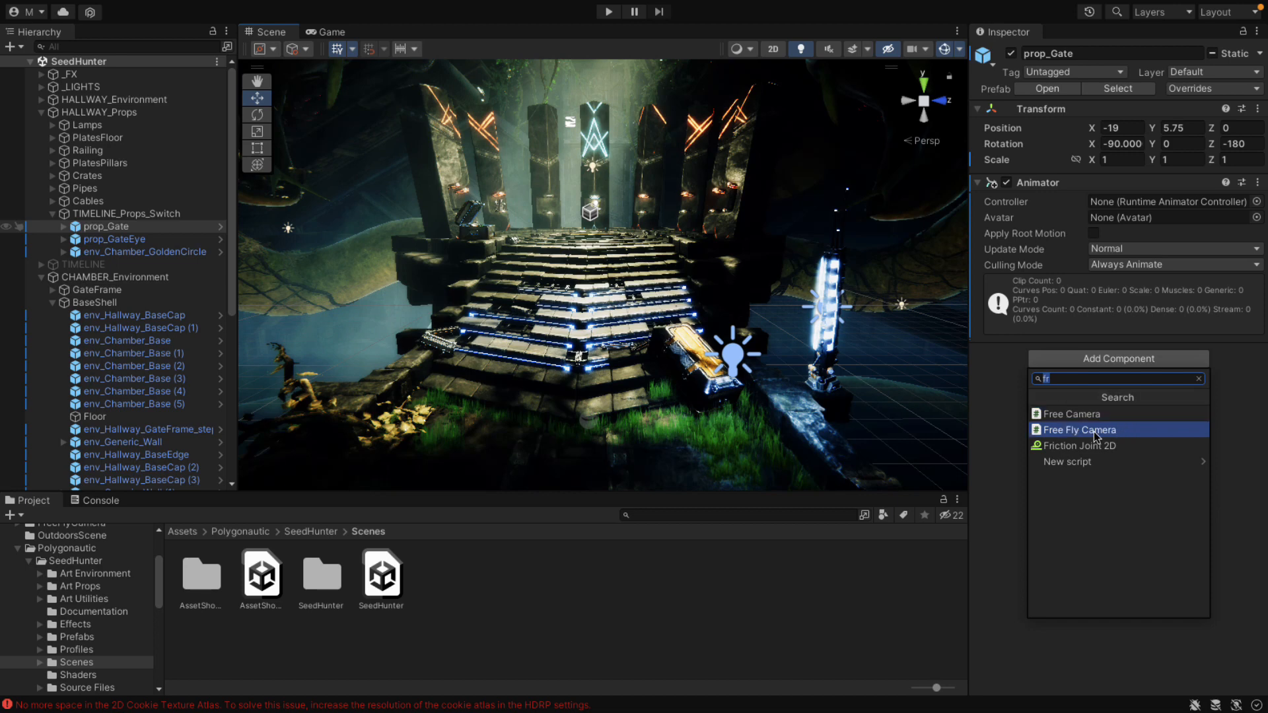
{"action": "mouse_move", "coordinate": [1083, 447]}
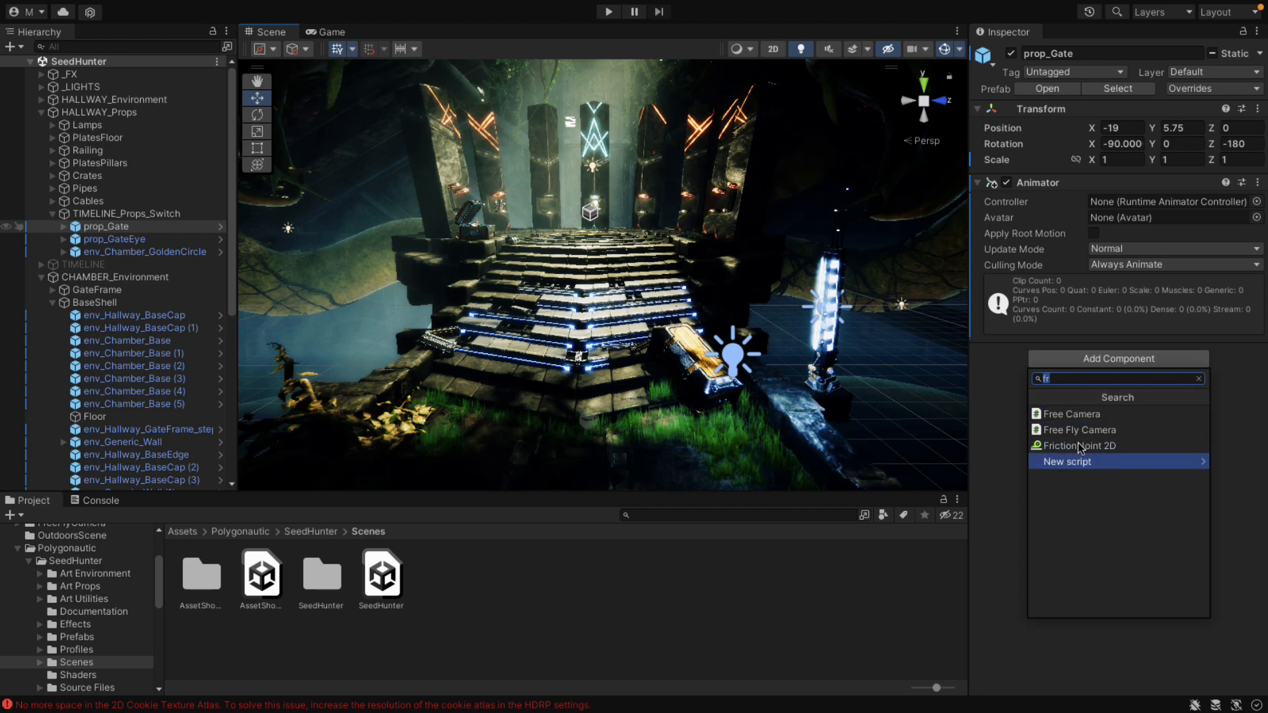
{"action": "mouse_move", "coordinate": [1075, 445]}
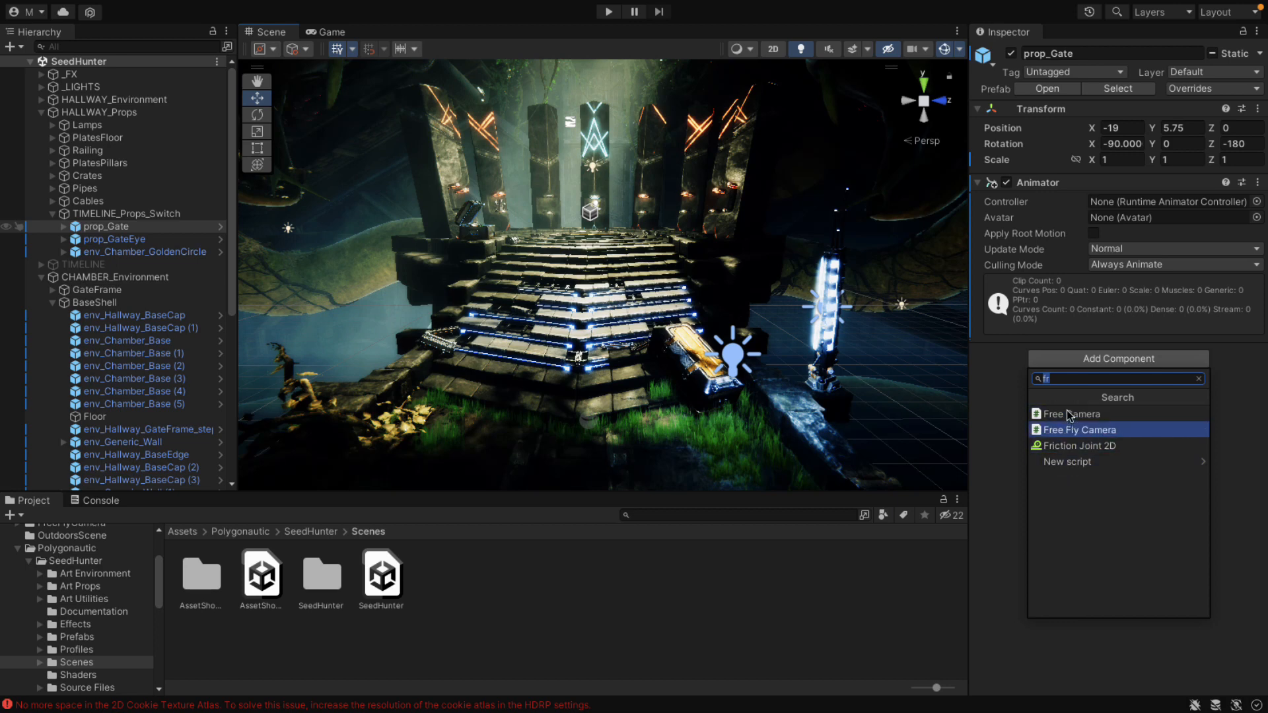
{"action": "mouse_move", "coordinate": [1075, 462]}
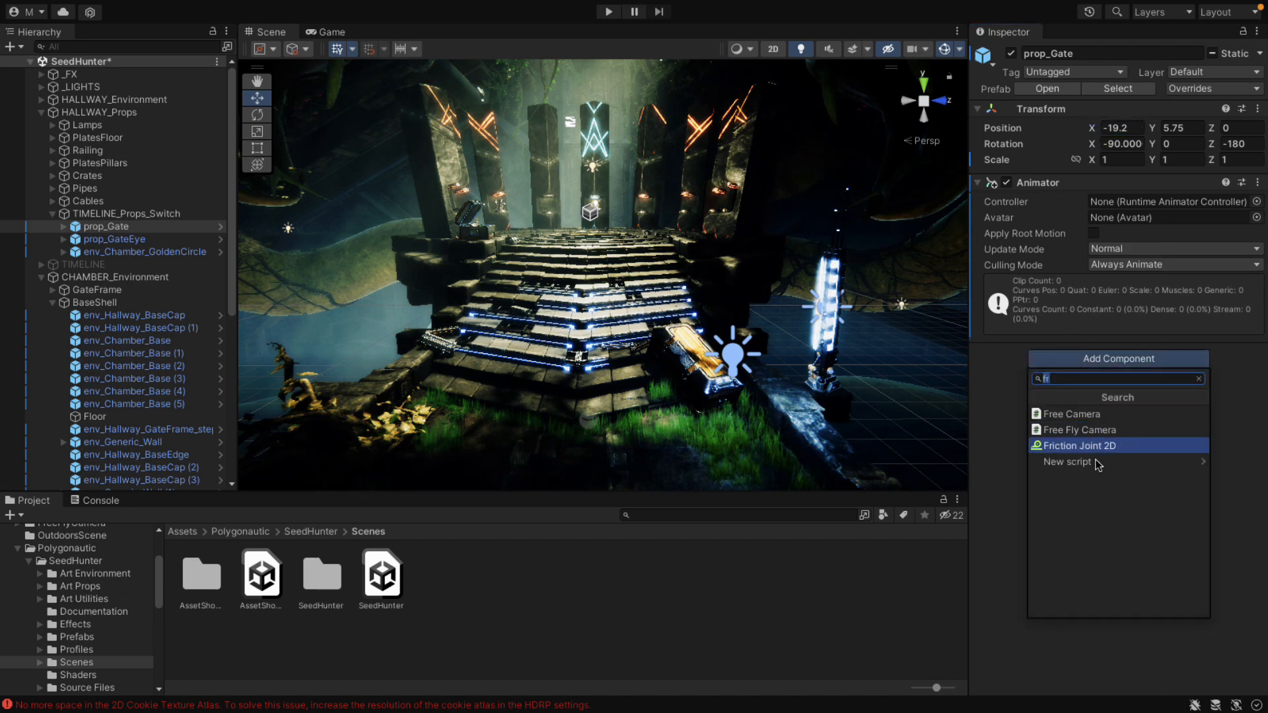
{"action": "mouse_move", "coordinate": [1075, 433]}
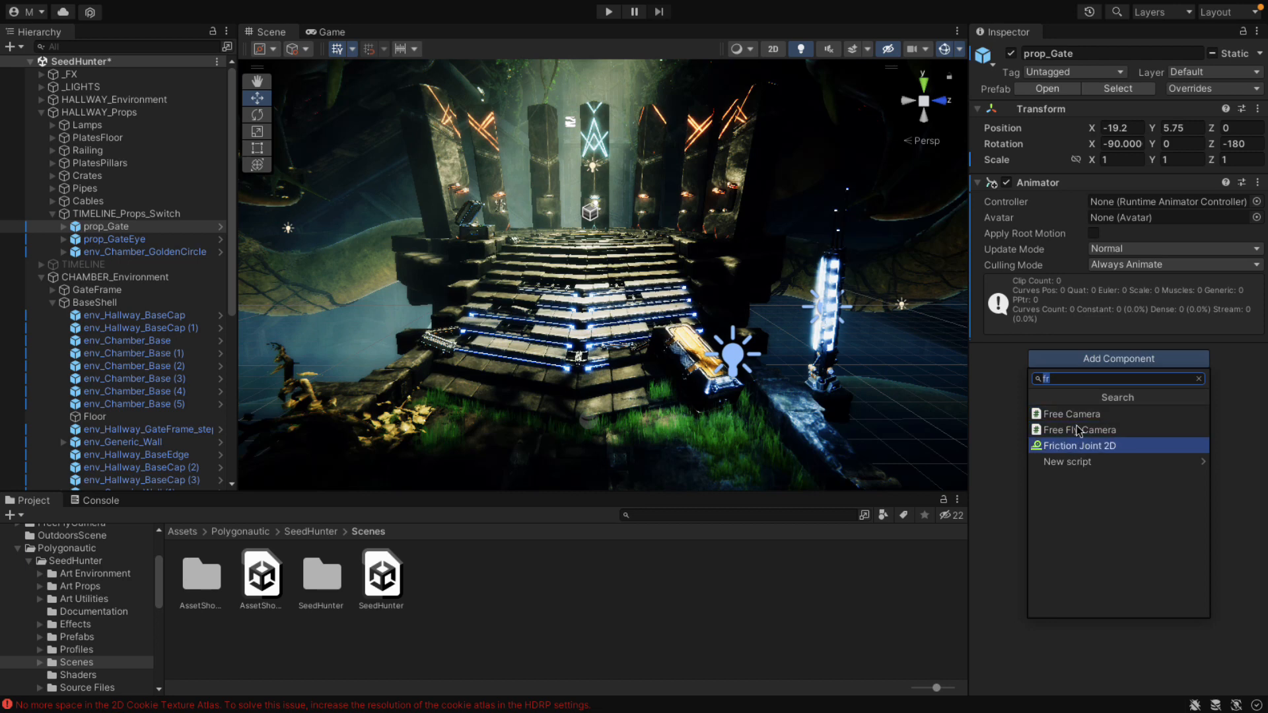
{"action": "mouse_move", "coordinate": [1081, 469]}
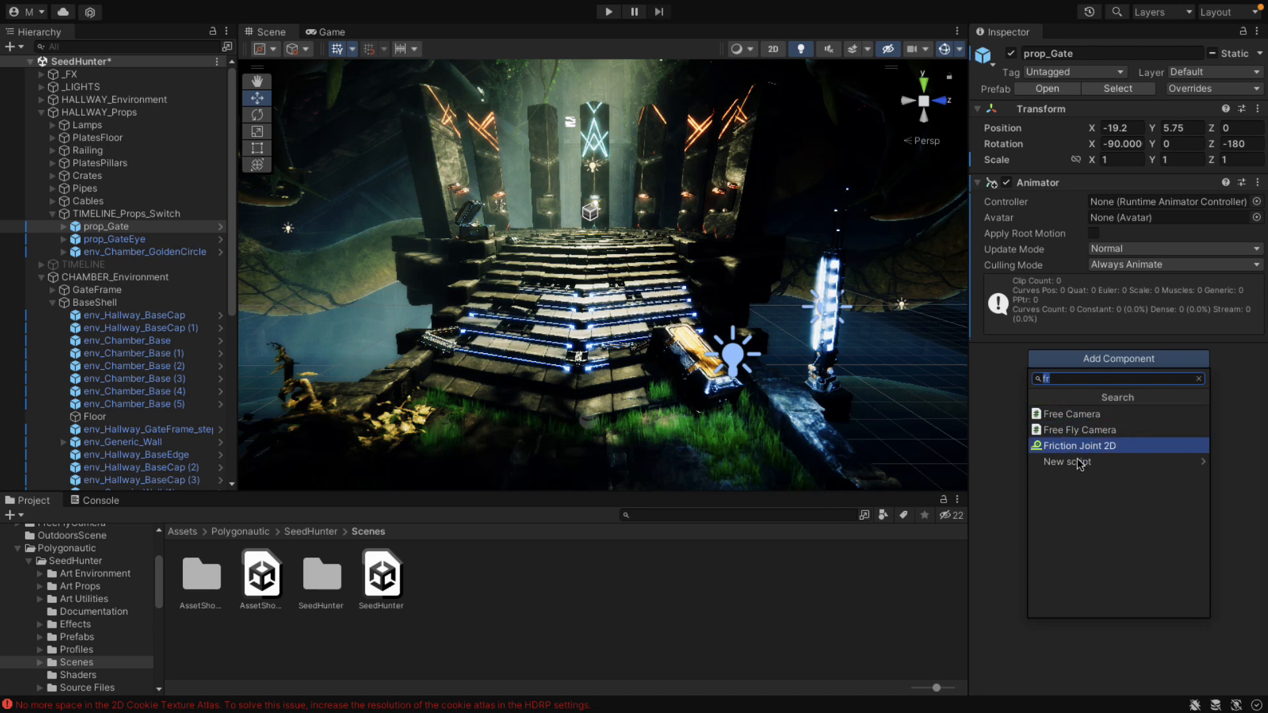
{"action": "mouse_move", "coordinate": [1075, 462]}
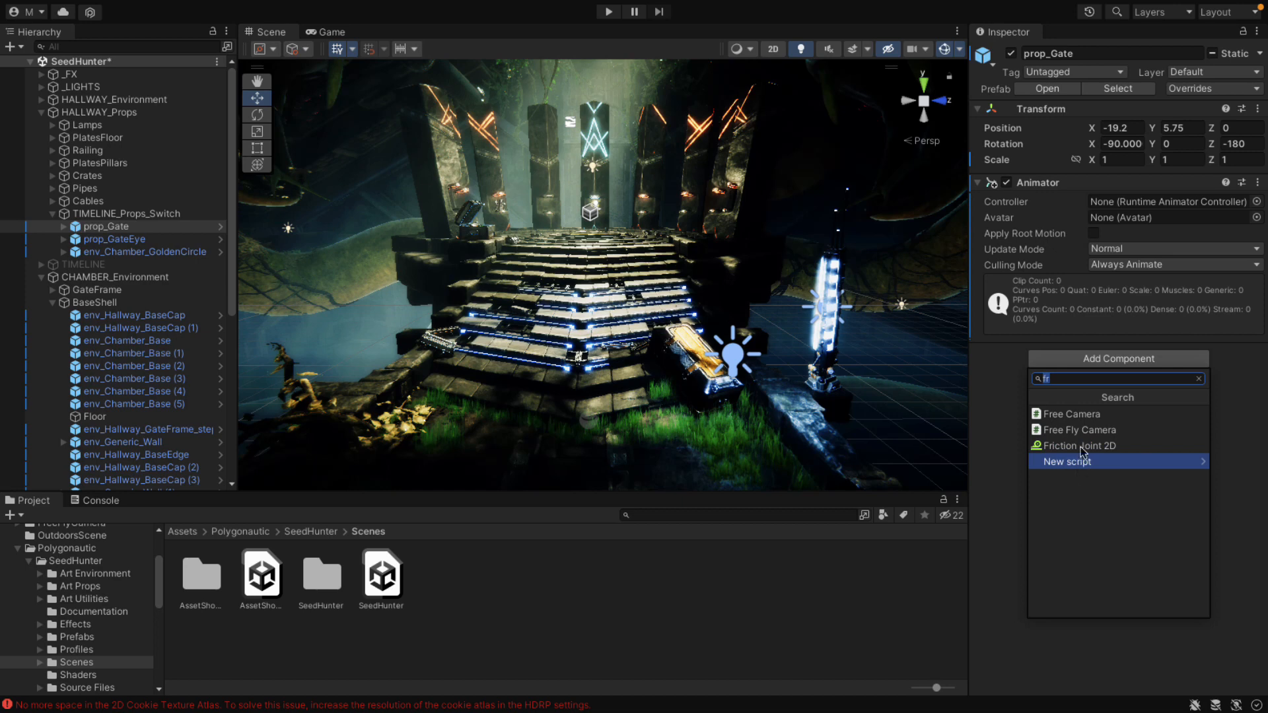
{"action": "mouse_move", "coordinate": [1082, 429]}
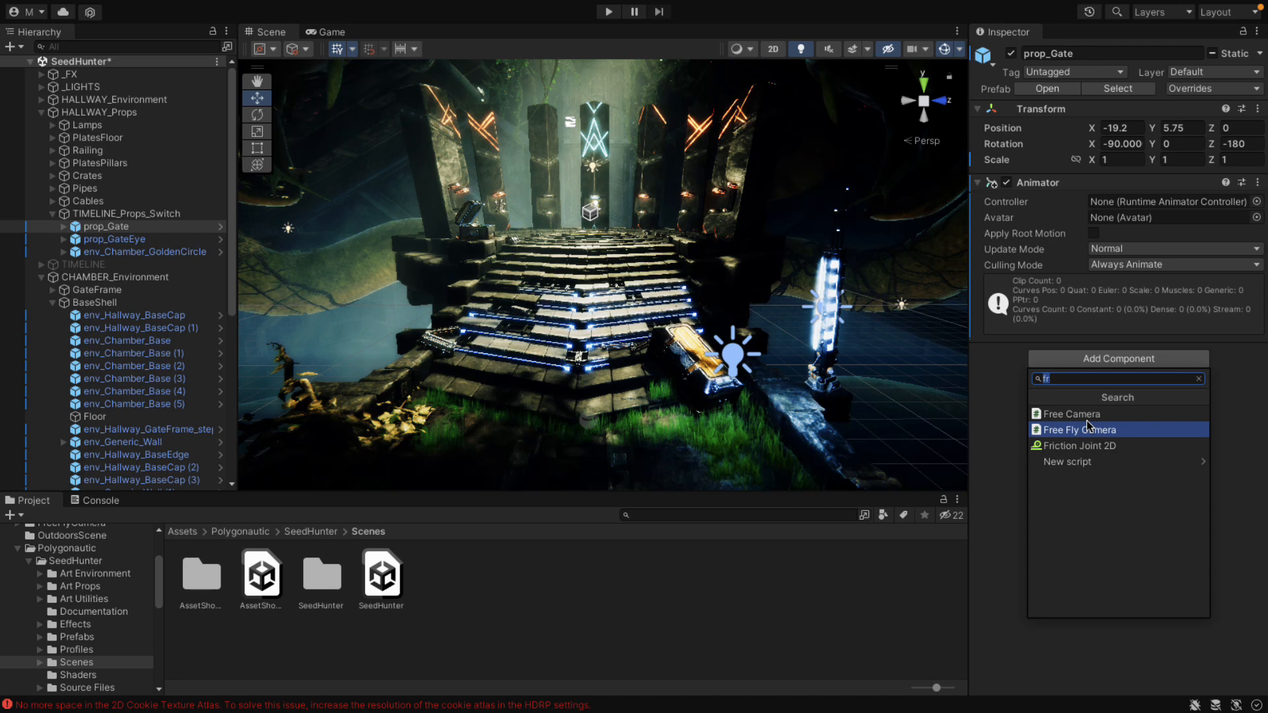
{"action": "mouse_move", "coordinate": [1105, 411]}
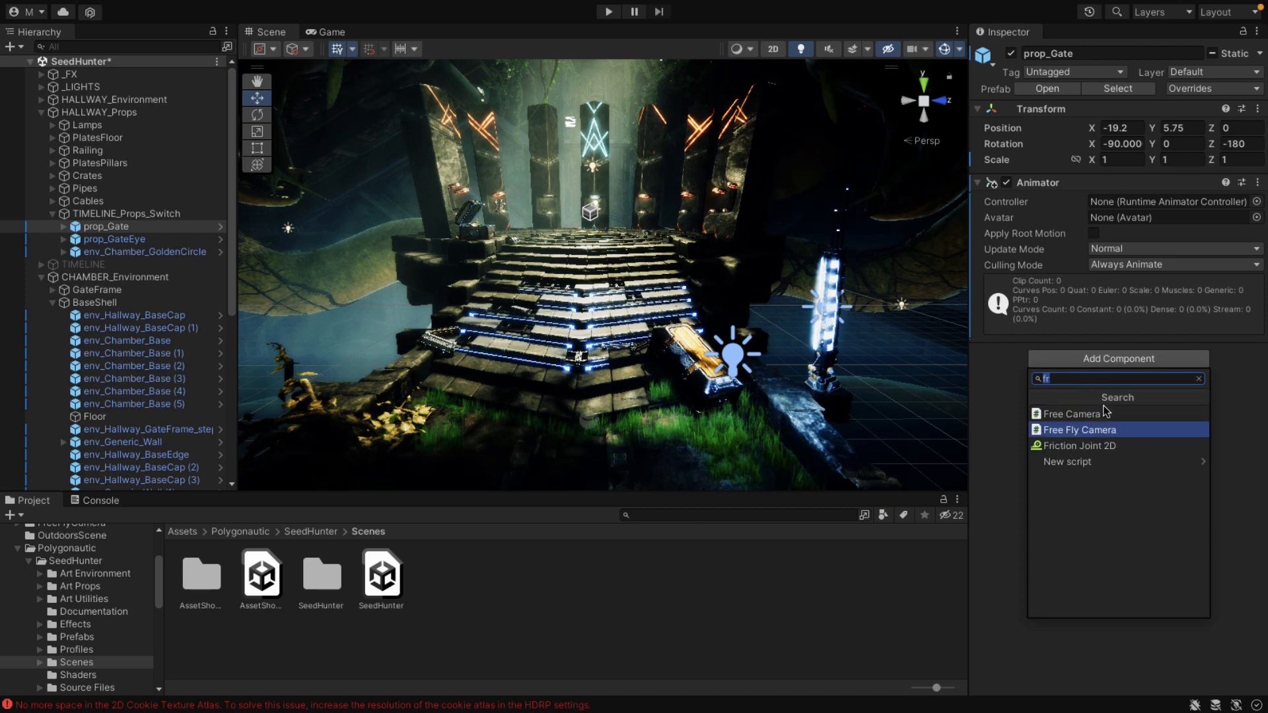
{"action": "mouse_move", "coordinate": [1080, 434]}
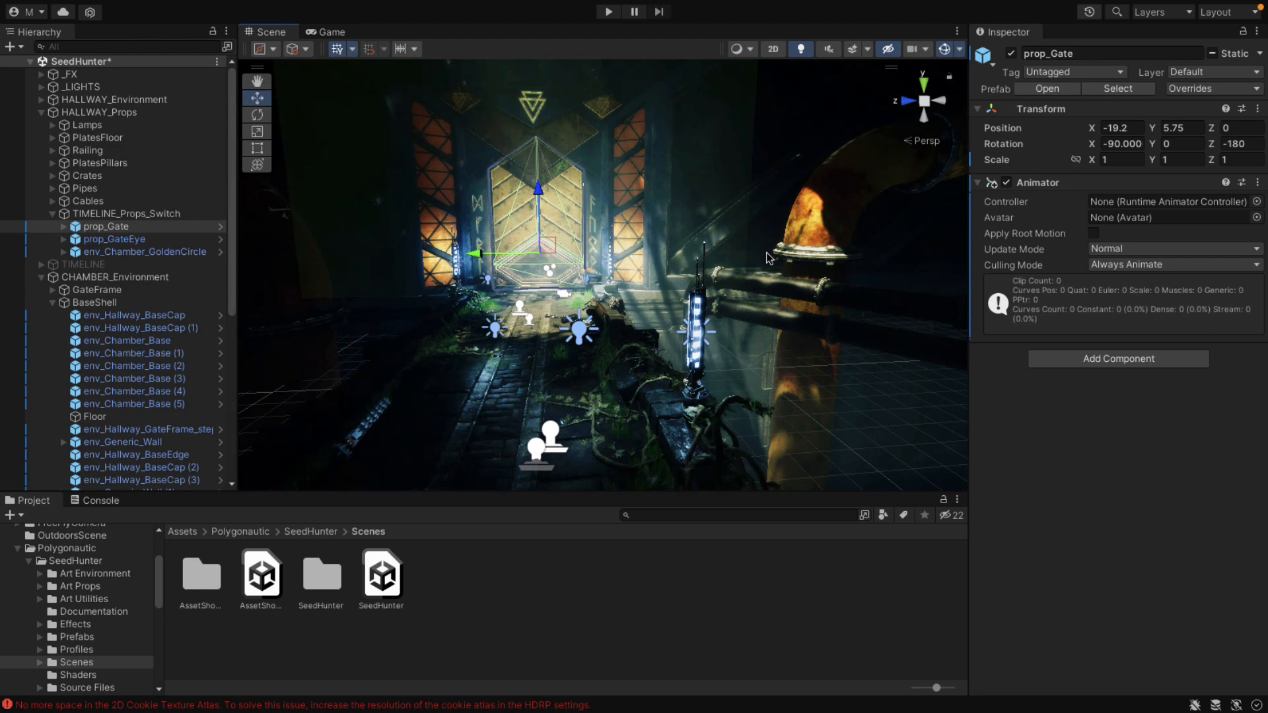
{"action": "mouse_move", "coordinate": [626, 269]}
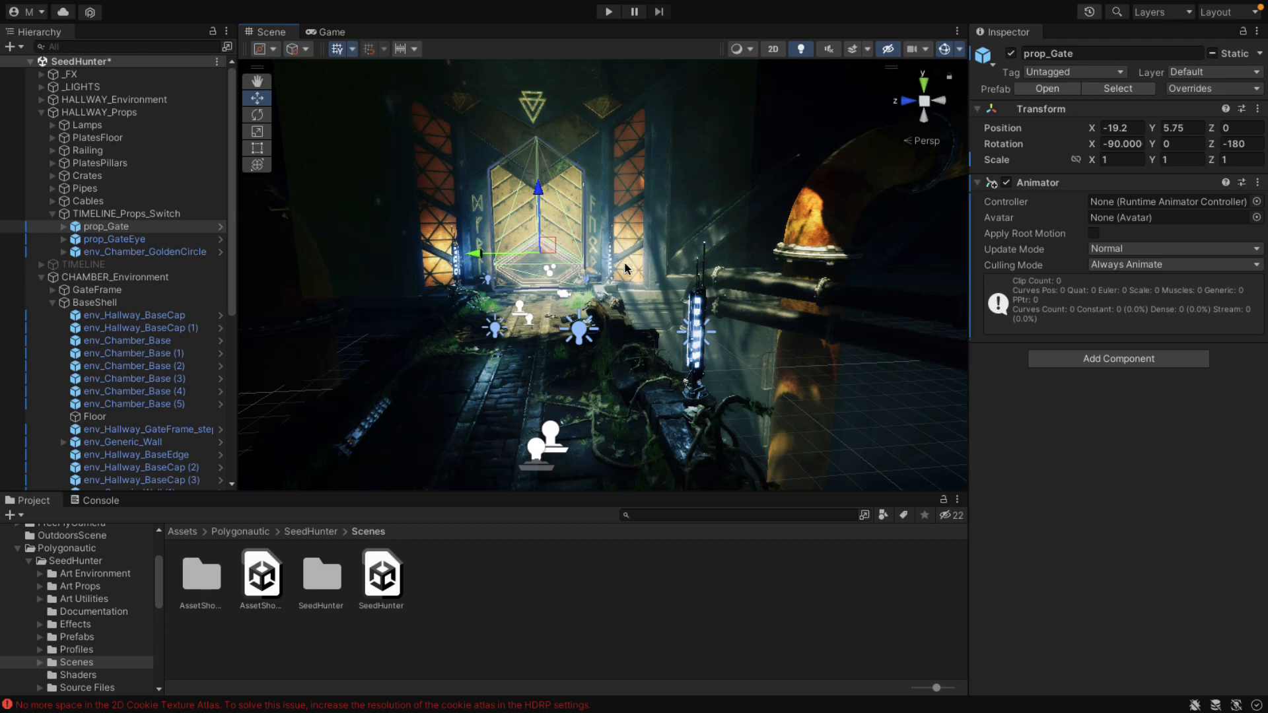
{"action": "mouse_move", "coordinate": [1123, 363]}
{"action": "type", "text": "fr"}
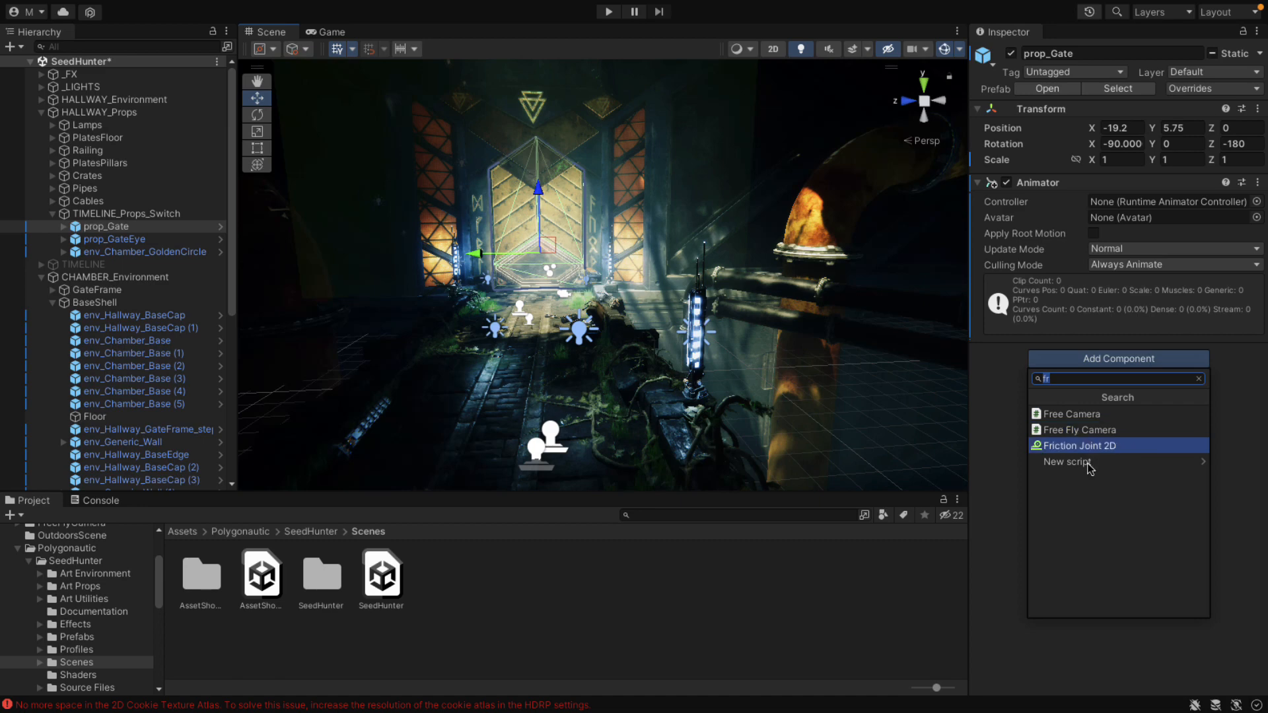
{"action": "mouse_move", "coordinate": [1073, 413]}
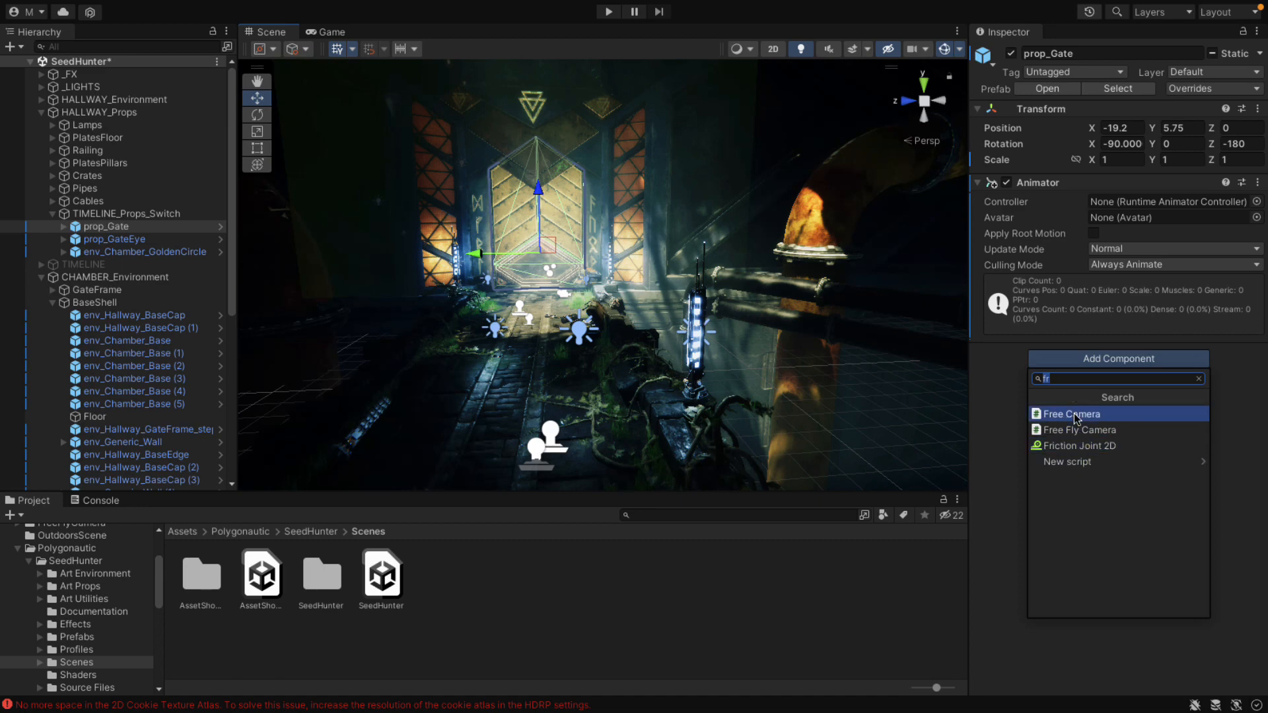
{"action": "mouse_move", "coordinate": [1077, 429]}
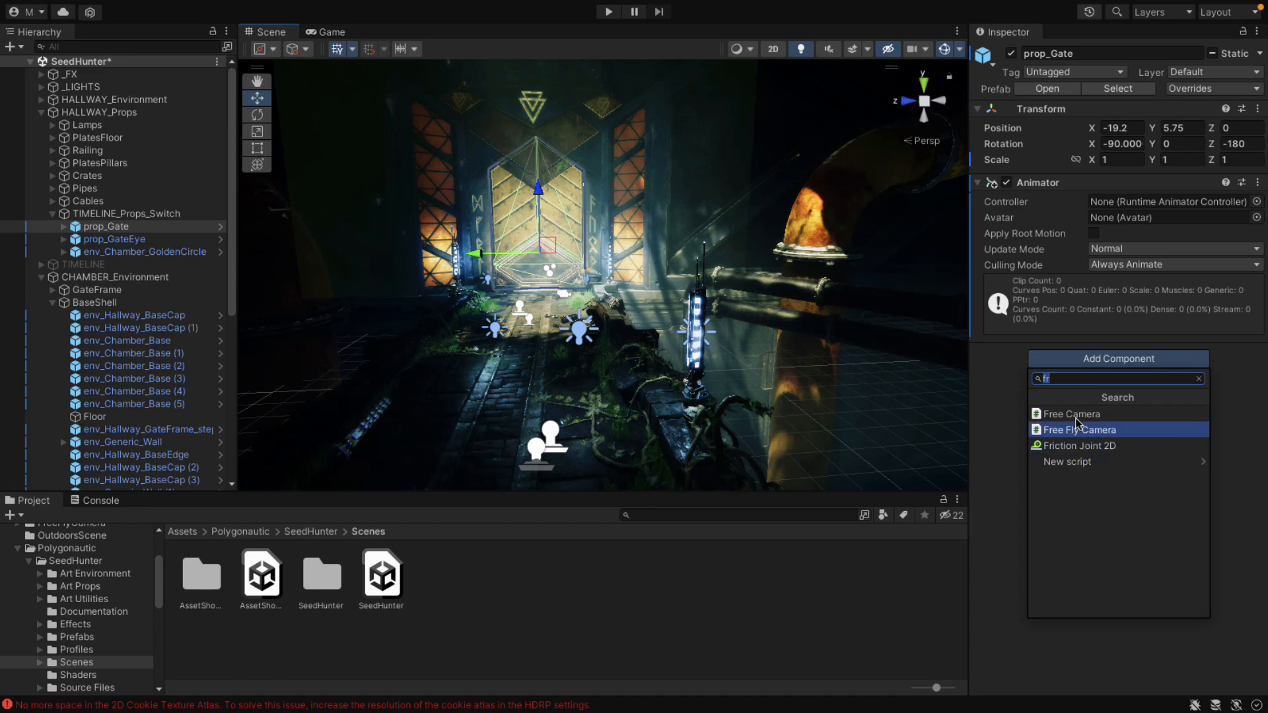
{"action": "mouse_move", "coordinate": [1073, 461]}
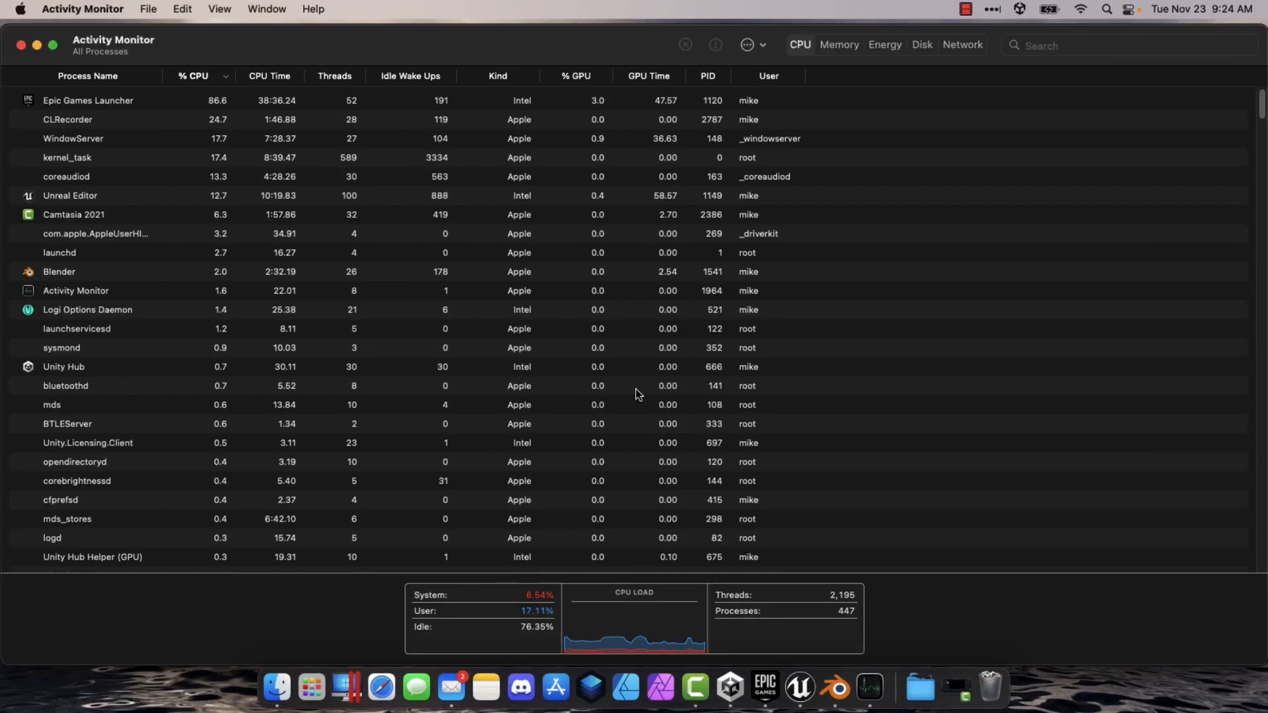
Bring the Unreal Editor underground Main_Level window back to the front
{"action": "left_click", "coordinate": [798, 689]}
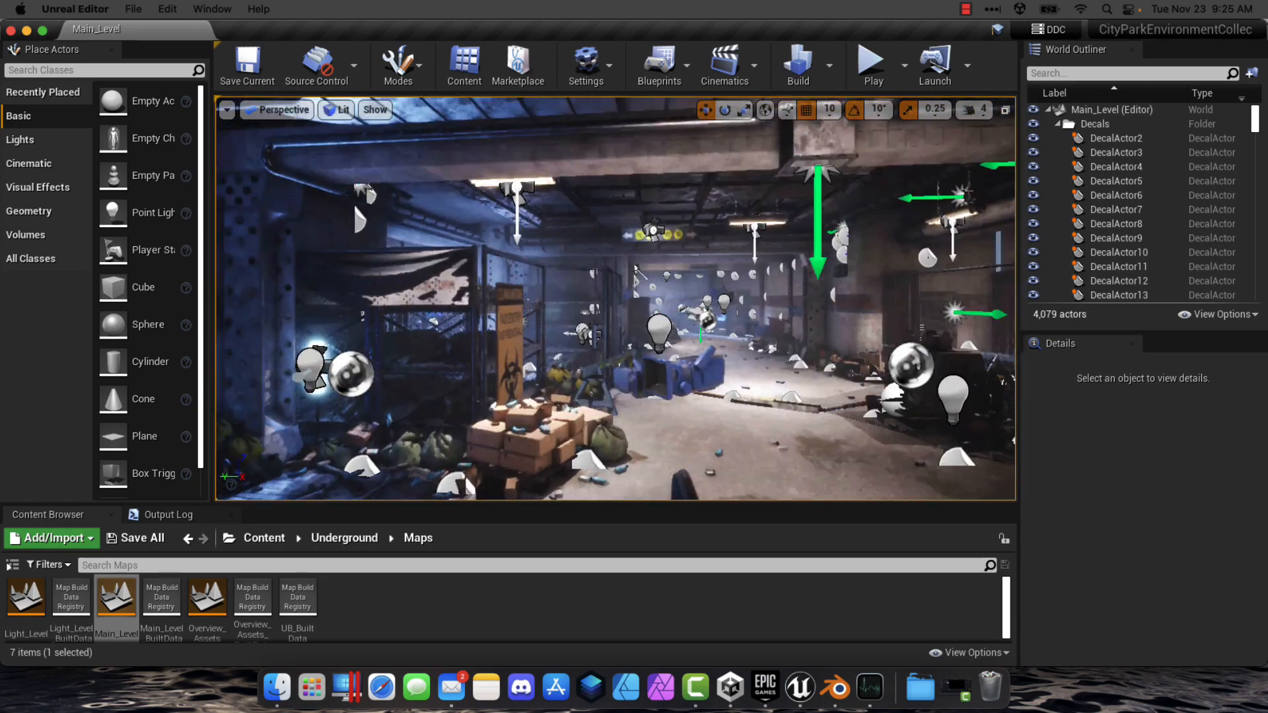
Return to Activity Monitor and pick out the Epic Games Launcher process at about 85% CPU
{"action": "left_click", "coordinate": [833, 689]}
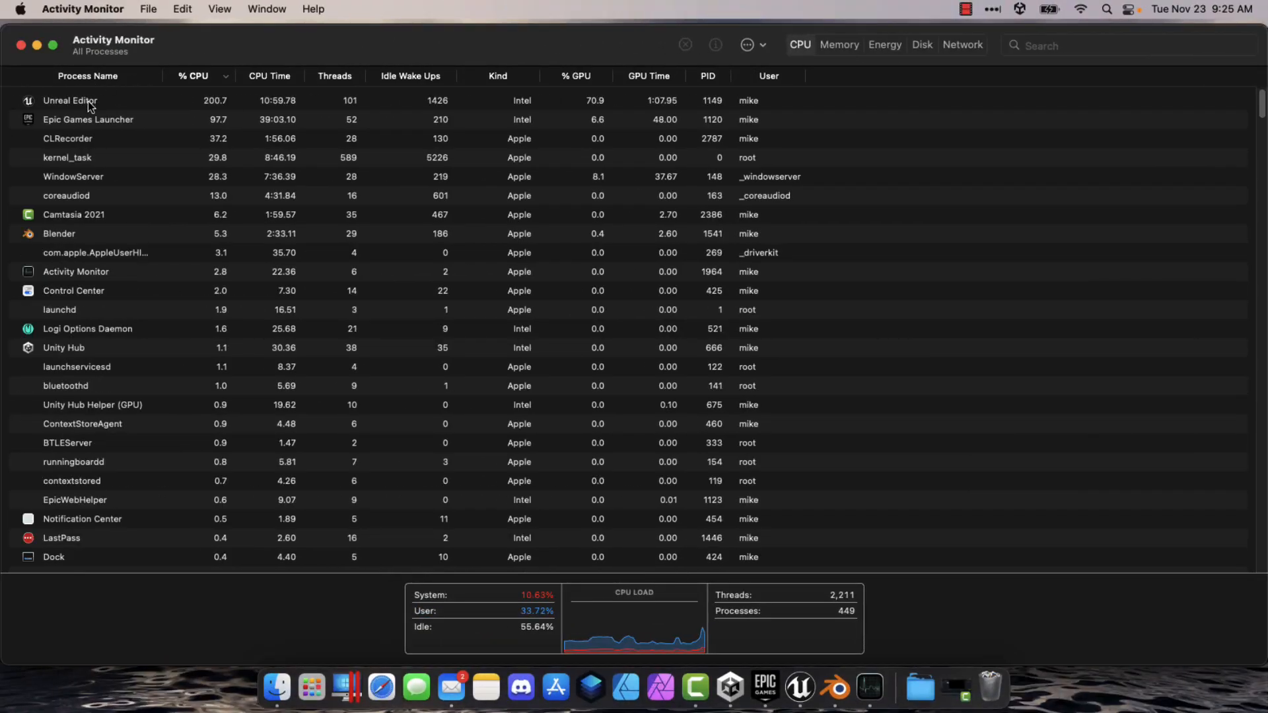
{"action": "mouse_move", "coordinate": [511, 111]}
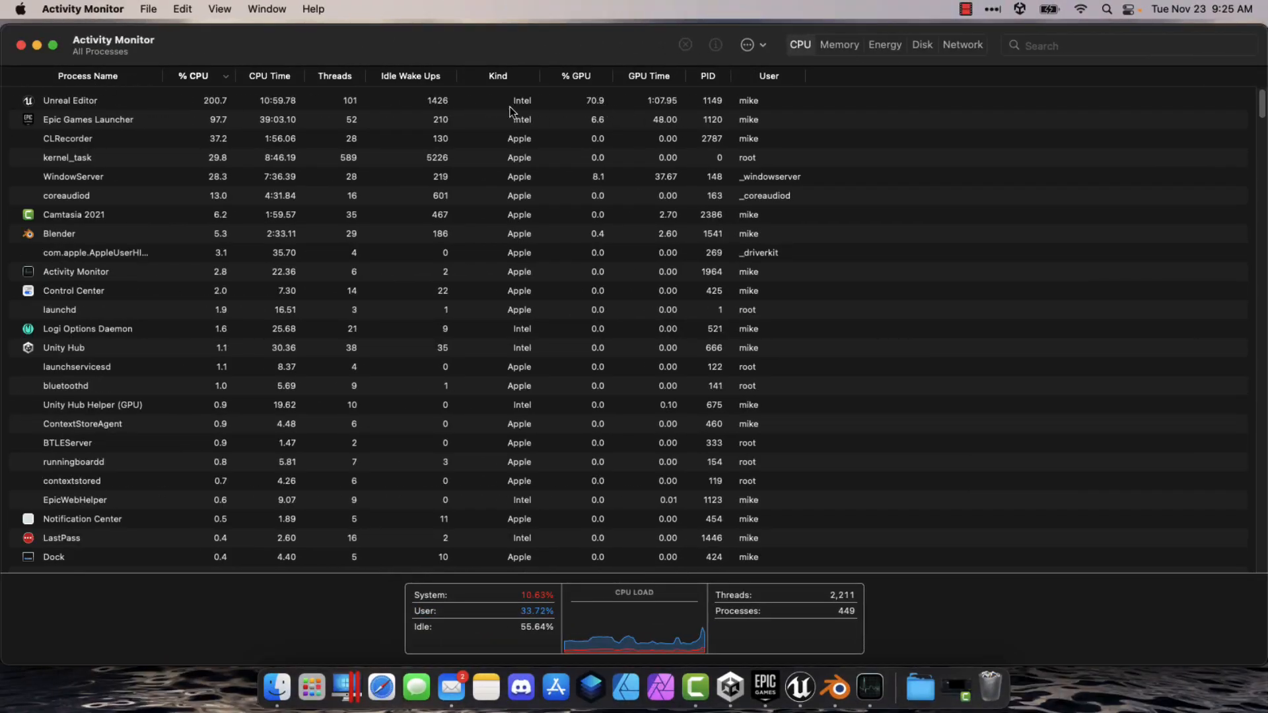
{"action": "mouse_move", "coordinate": [516, 110]}
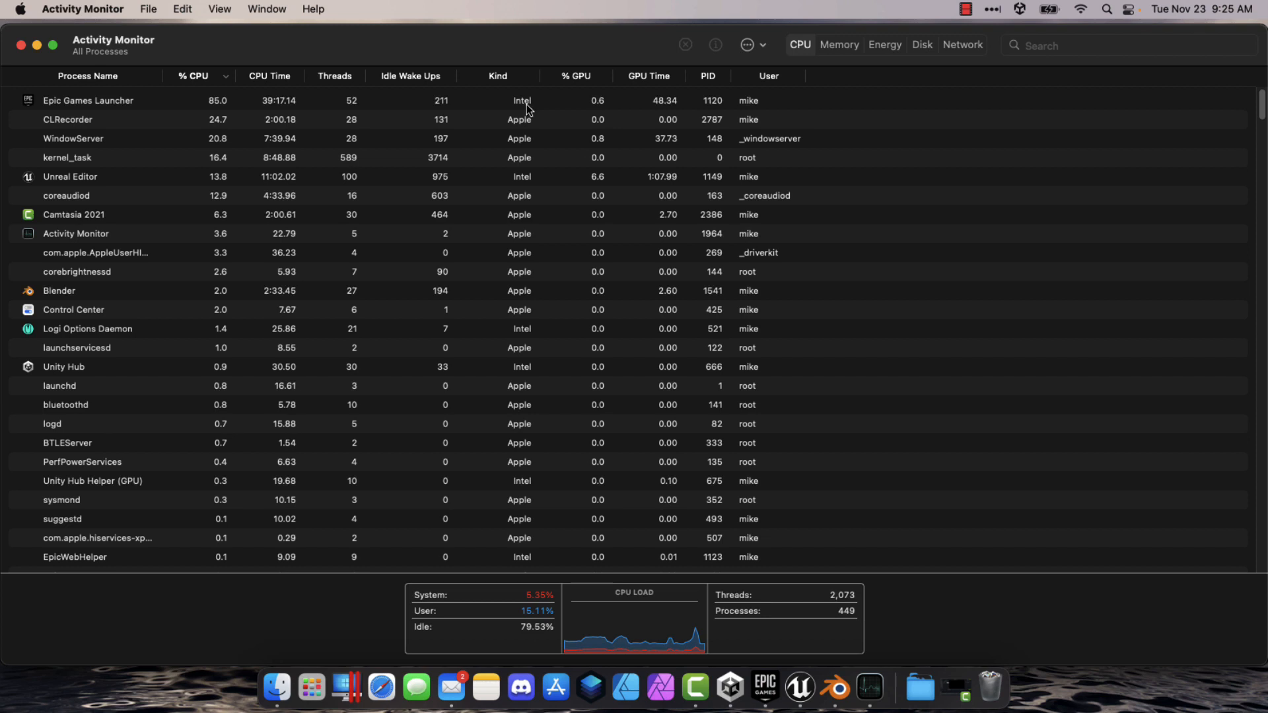
{"action": "left_click", "coordinate": [87, 100]}
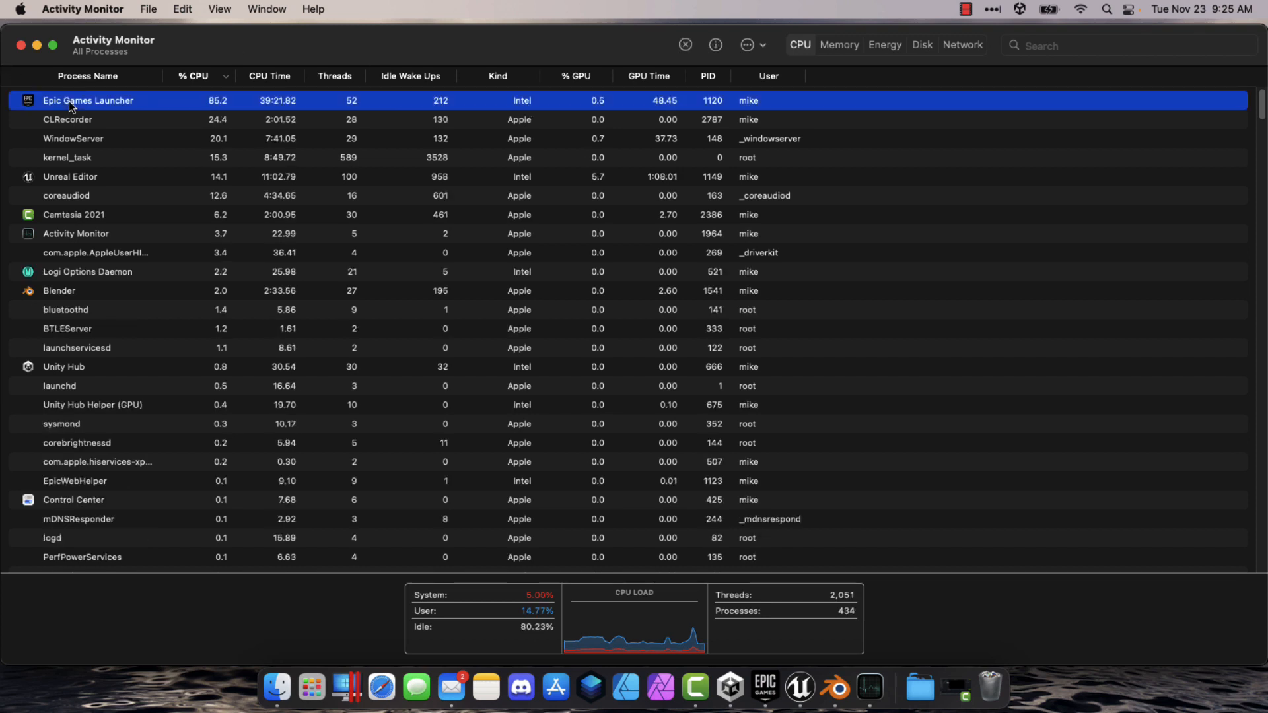
{"action": "mouse_move", "coordinate": [221, 109]}
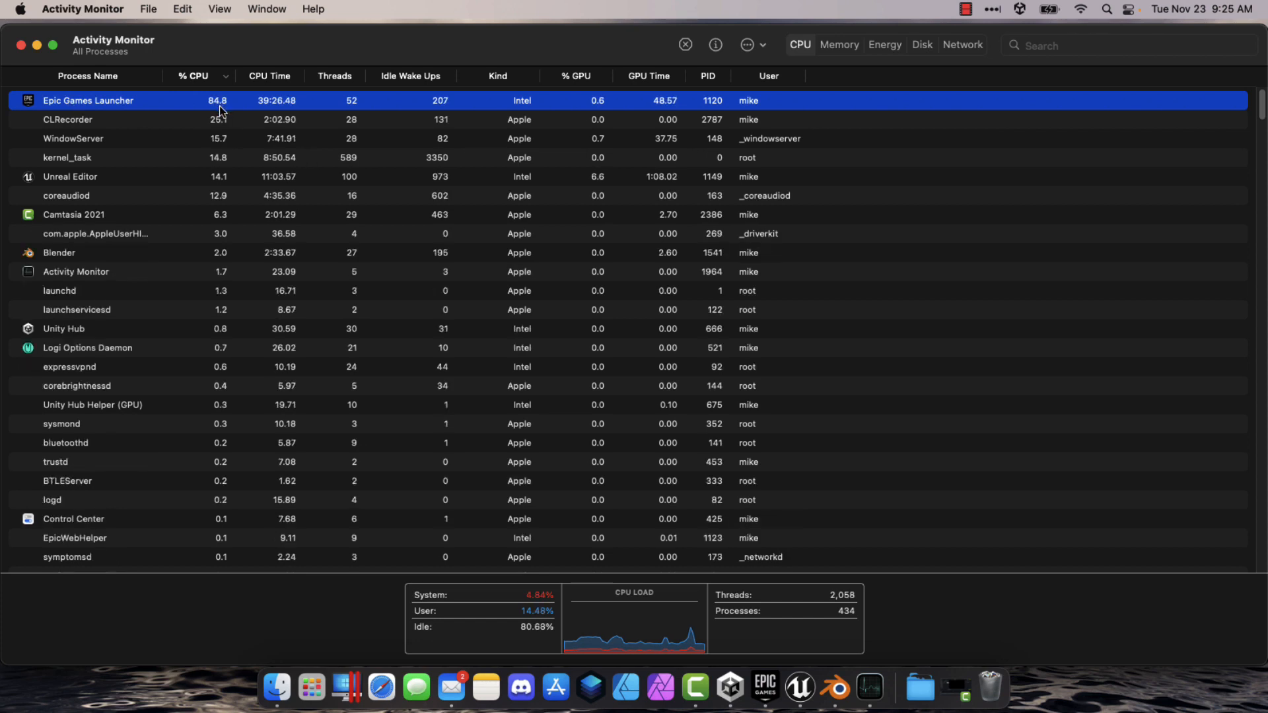
{"action": "mouse_move", "coordinate": [751, 206]}
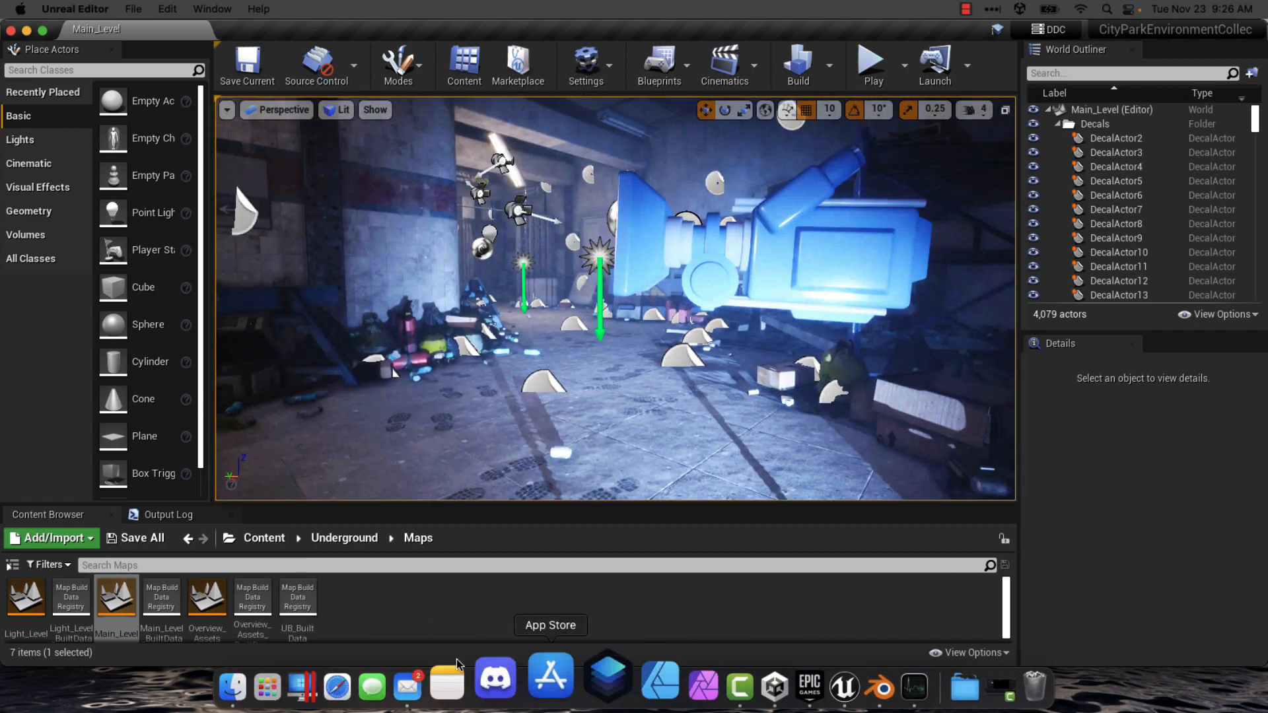
{"action": "mouse_move", "coordinate": [408, 674]}
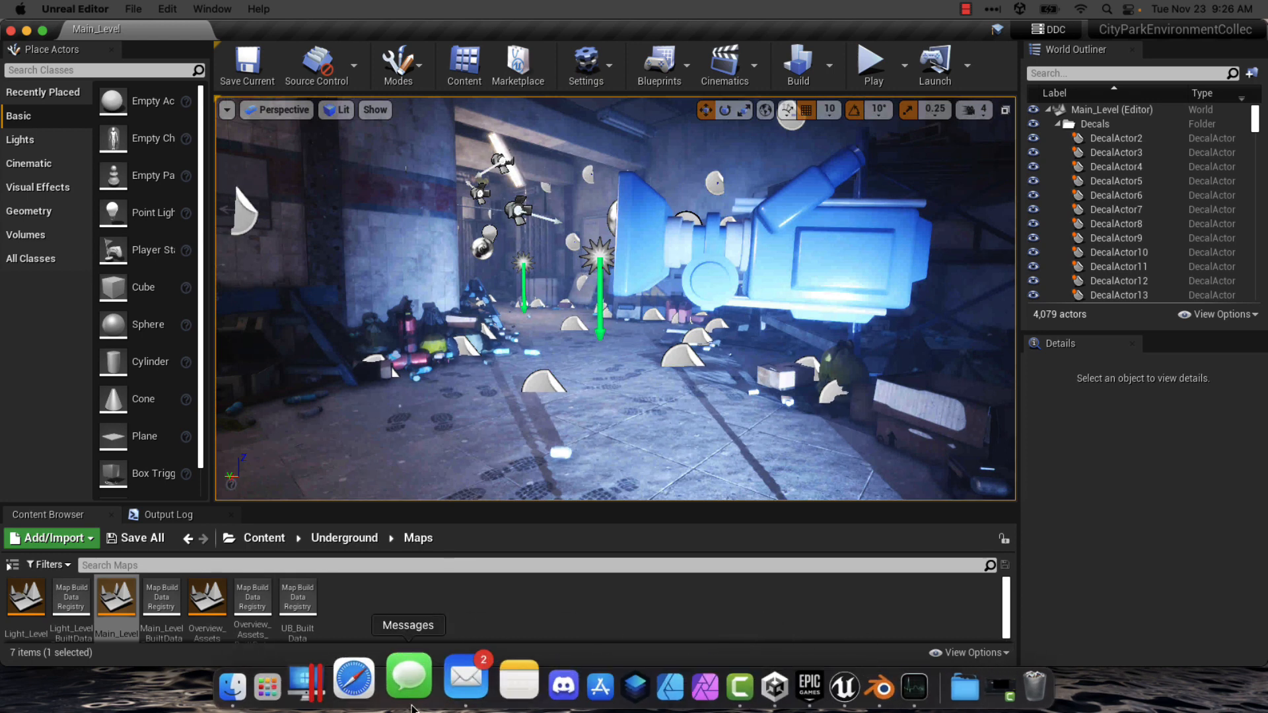
{"action": "mouse_move", "coordinate": [969, 387]}
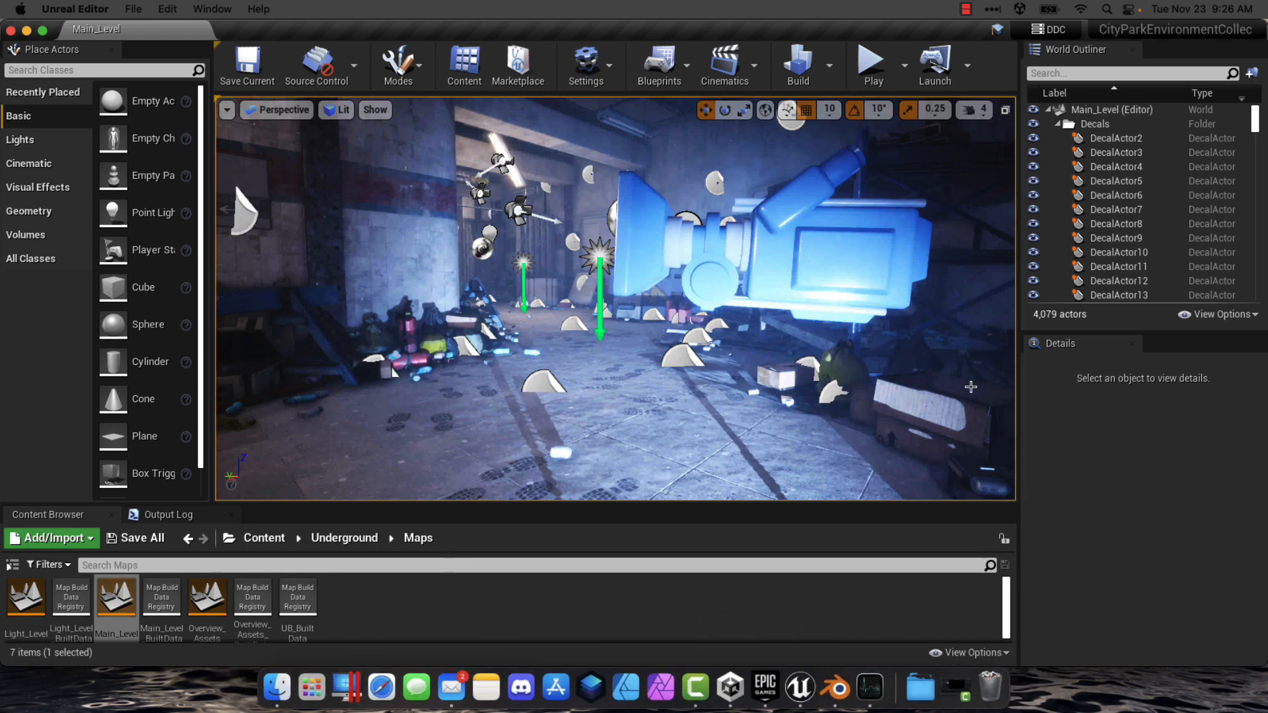
{"action": "mouse_move", "coordinate": [553, 687]}
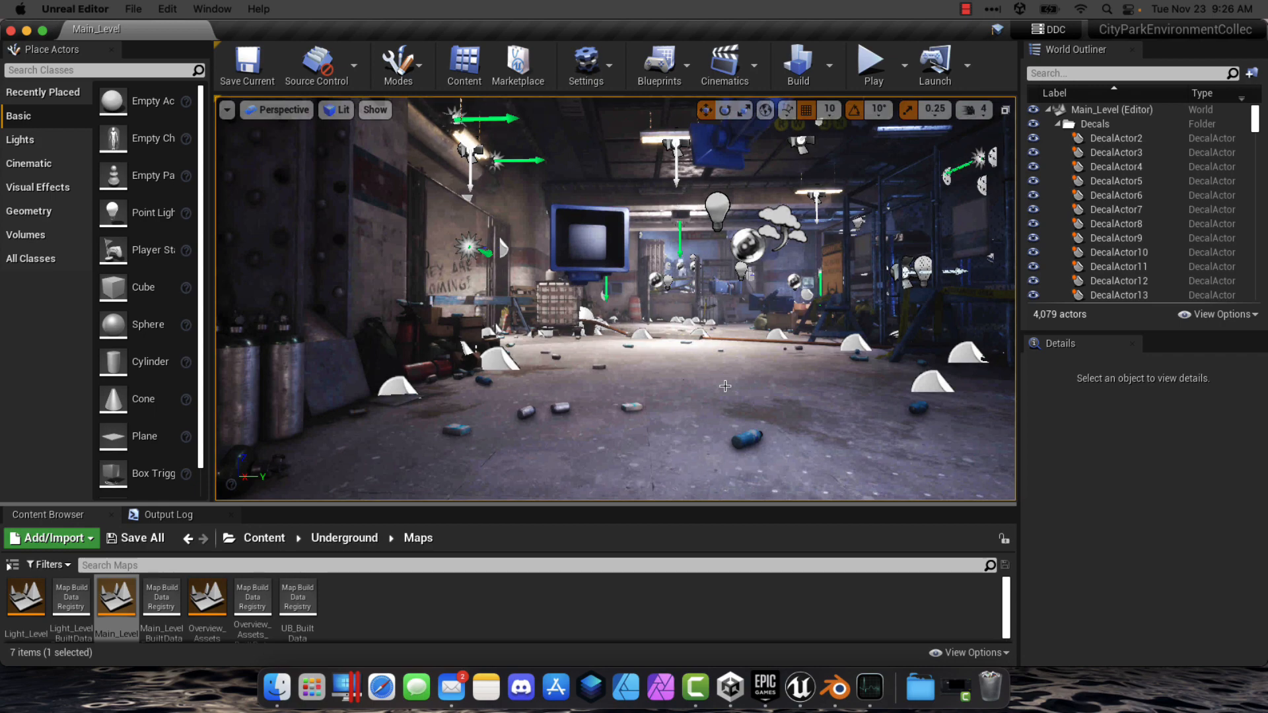
{"action": "mouse_move", "coordinate": [815, 351]}
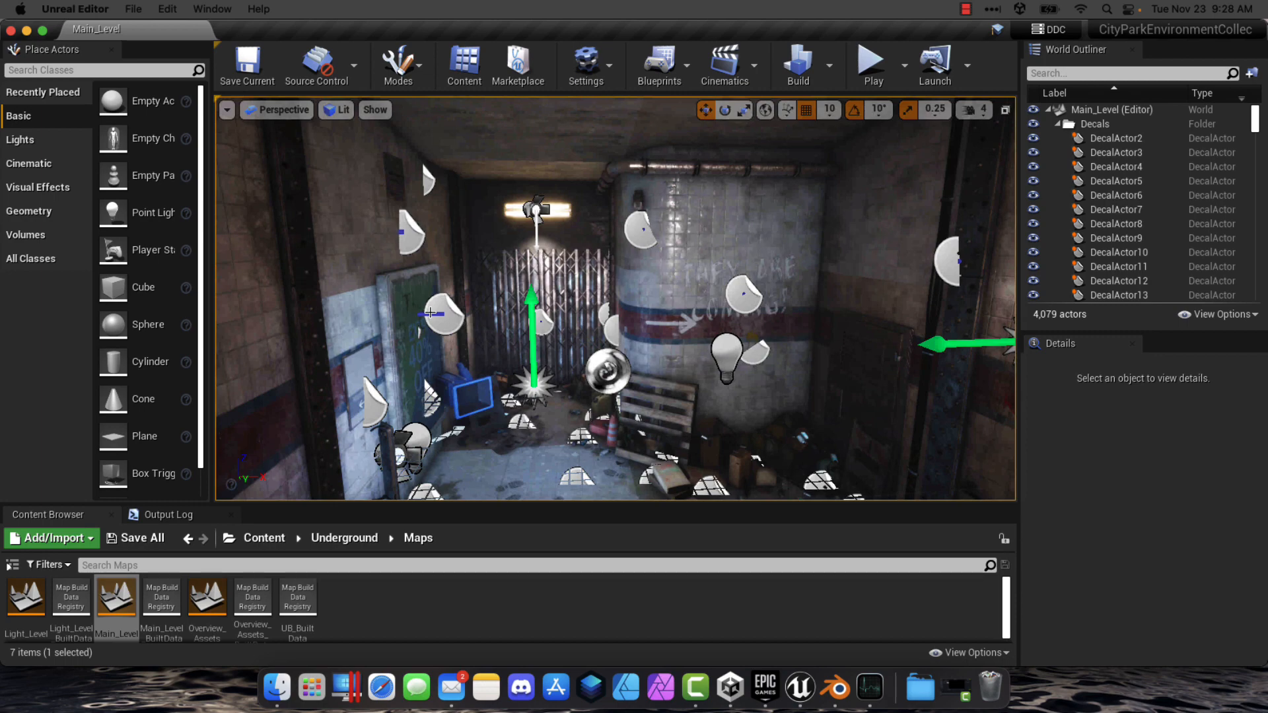
{"action": "mouse_move", "coordinate": [328, 430]}
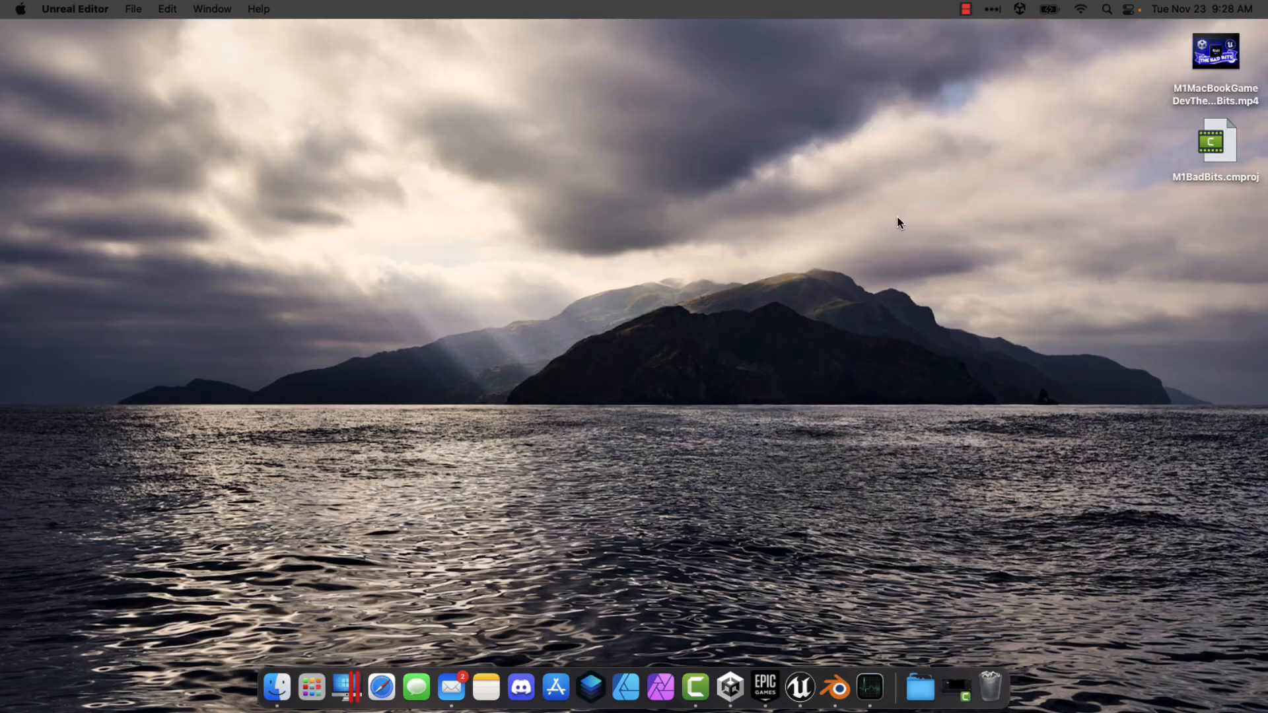
Bring Blender to the front from the Dock, showing its splash-screen lighting scene
{"action": "left_click", "coordinate": [834, 688]}
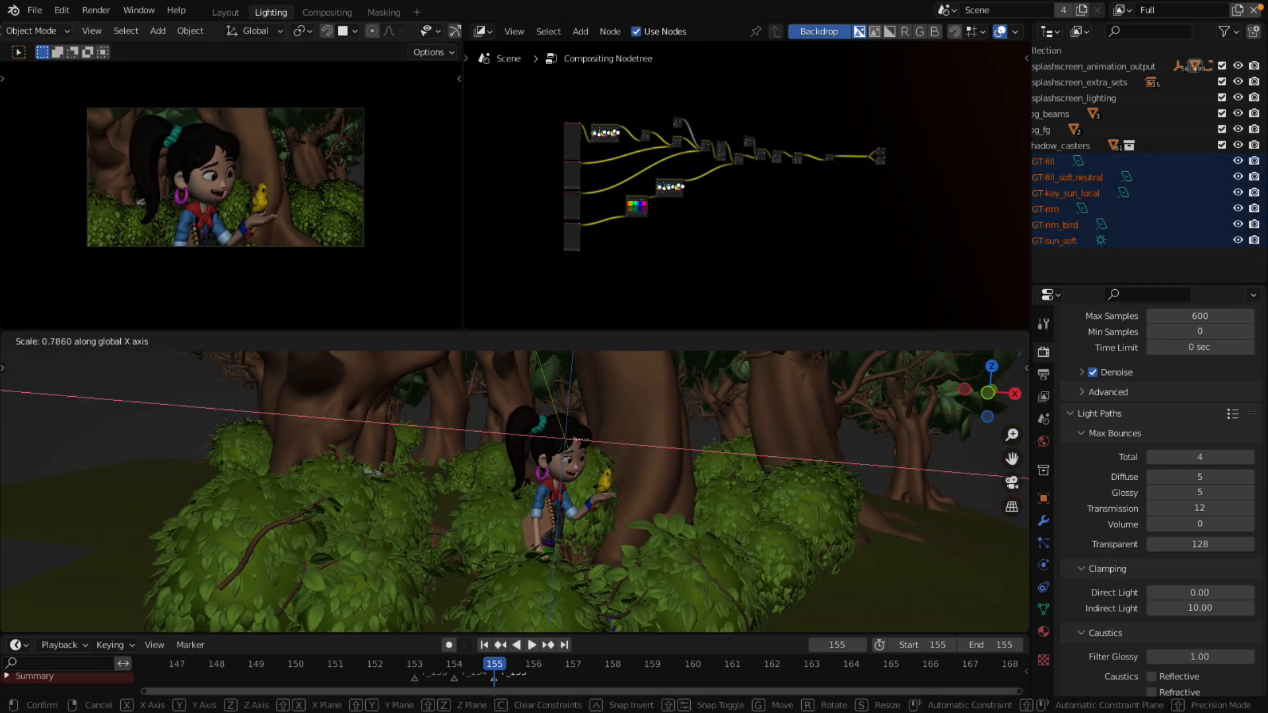
{"action": "mouse_move", "coordinate": [522, 491]}
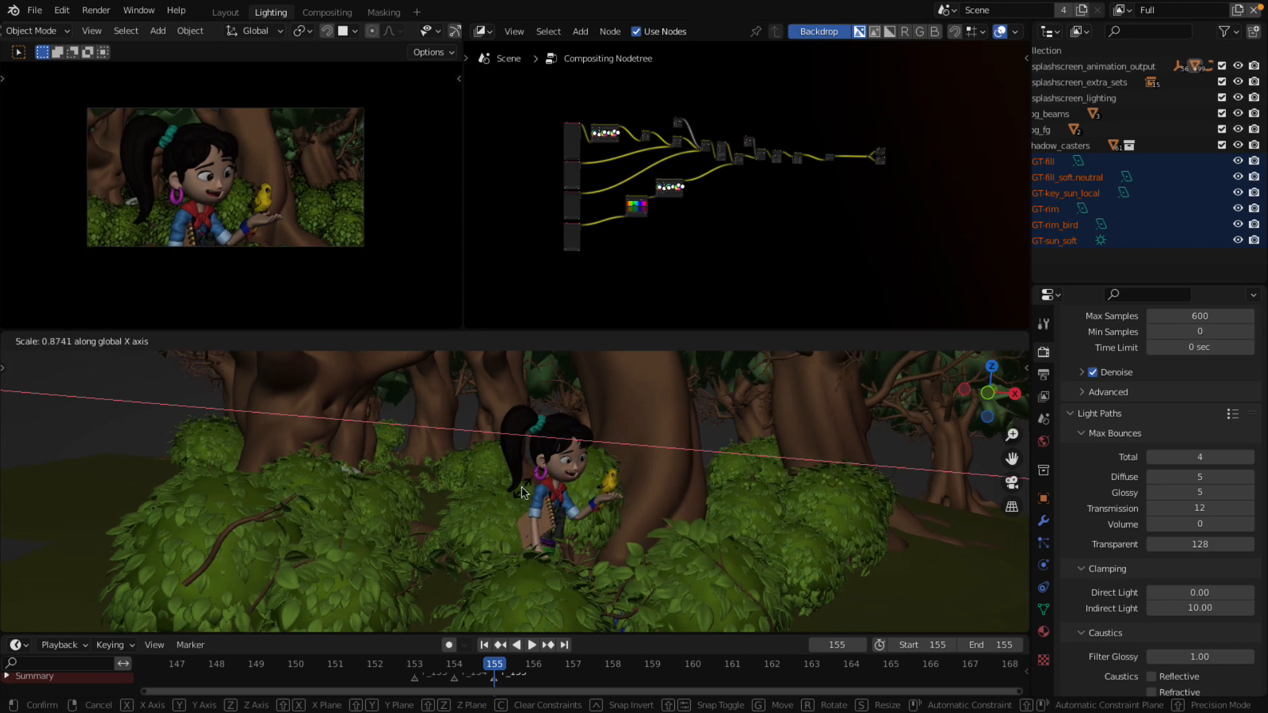